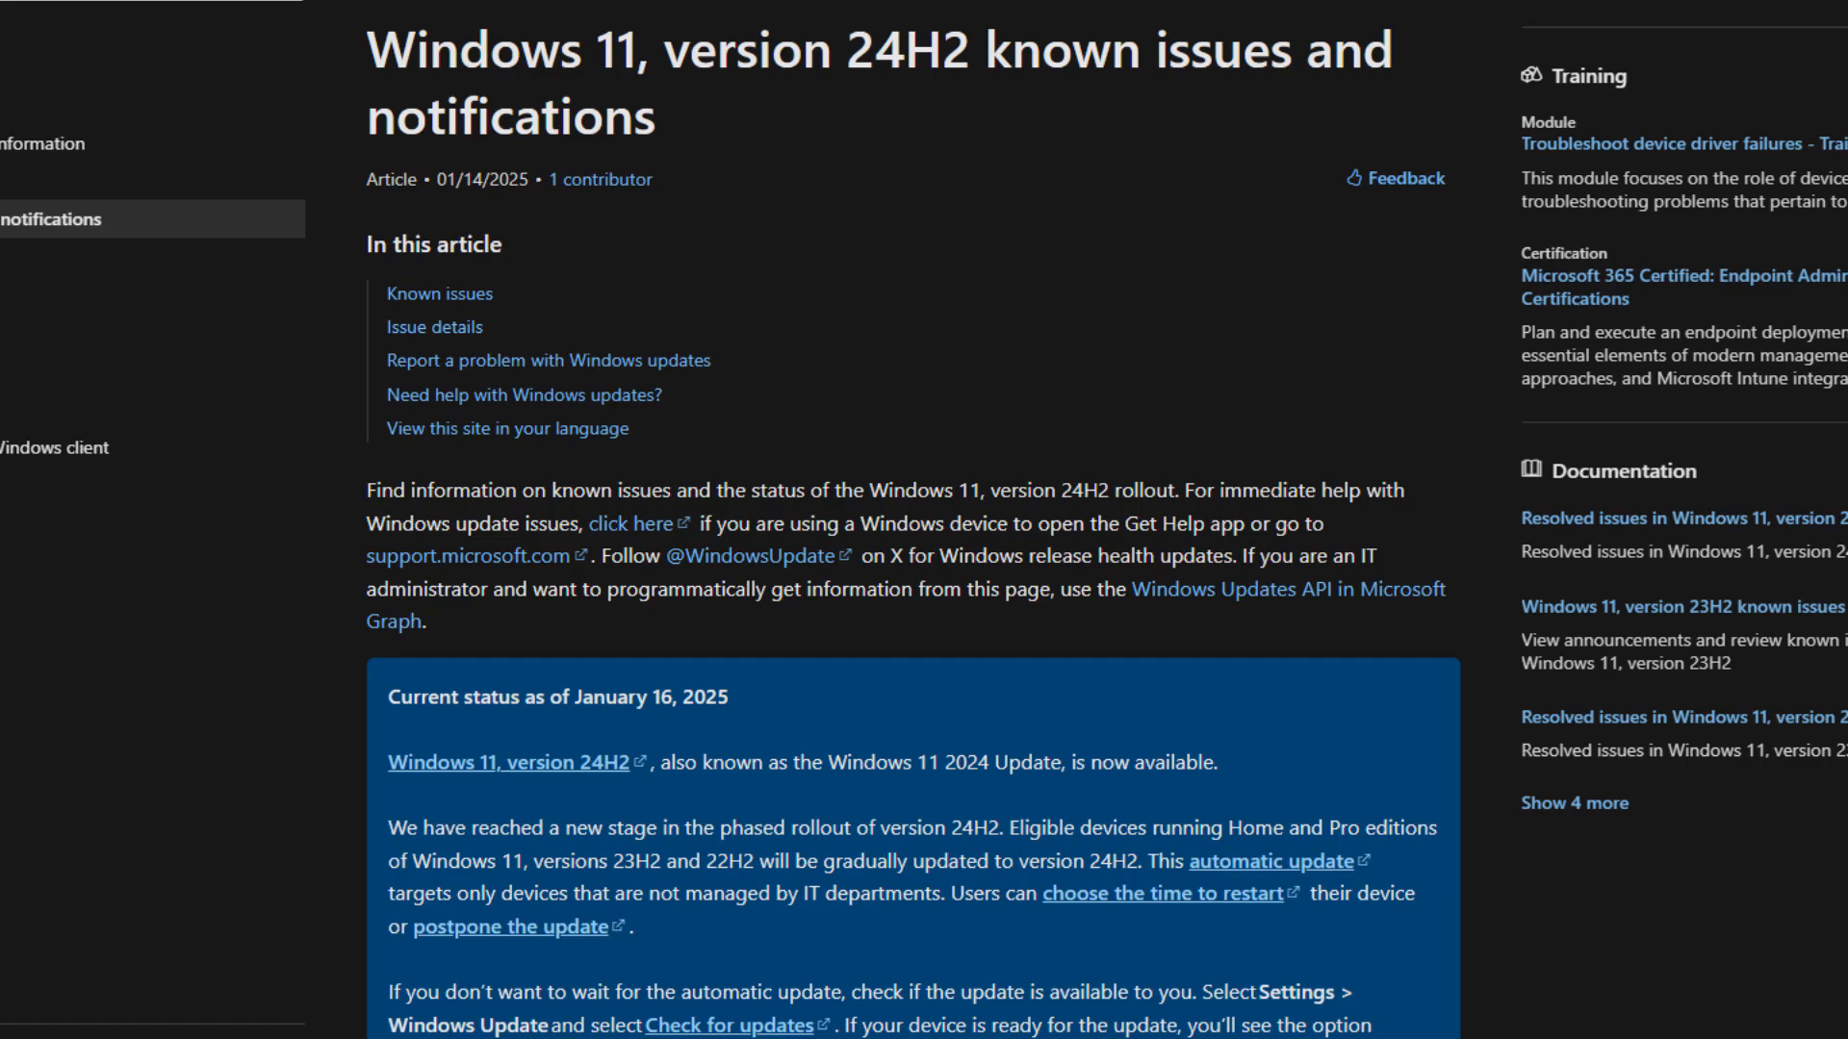
- Scroll further down the Microsoft Learn known issues article
{"action": "scroll", "scroll_direction": "down", "scroll_amount": 3}
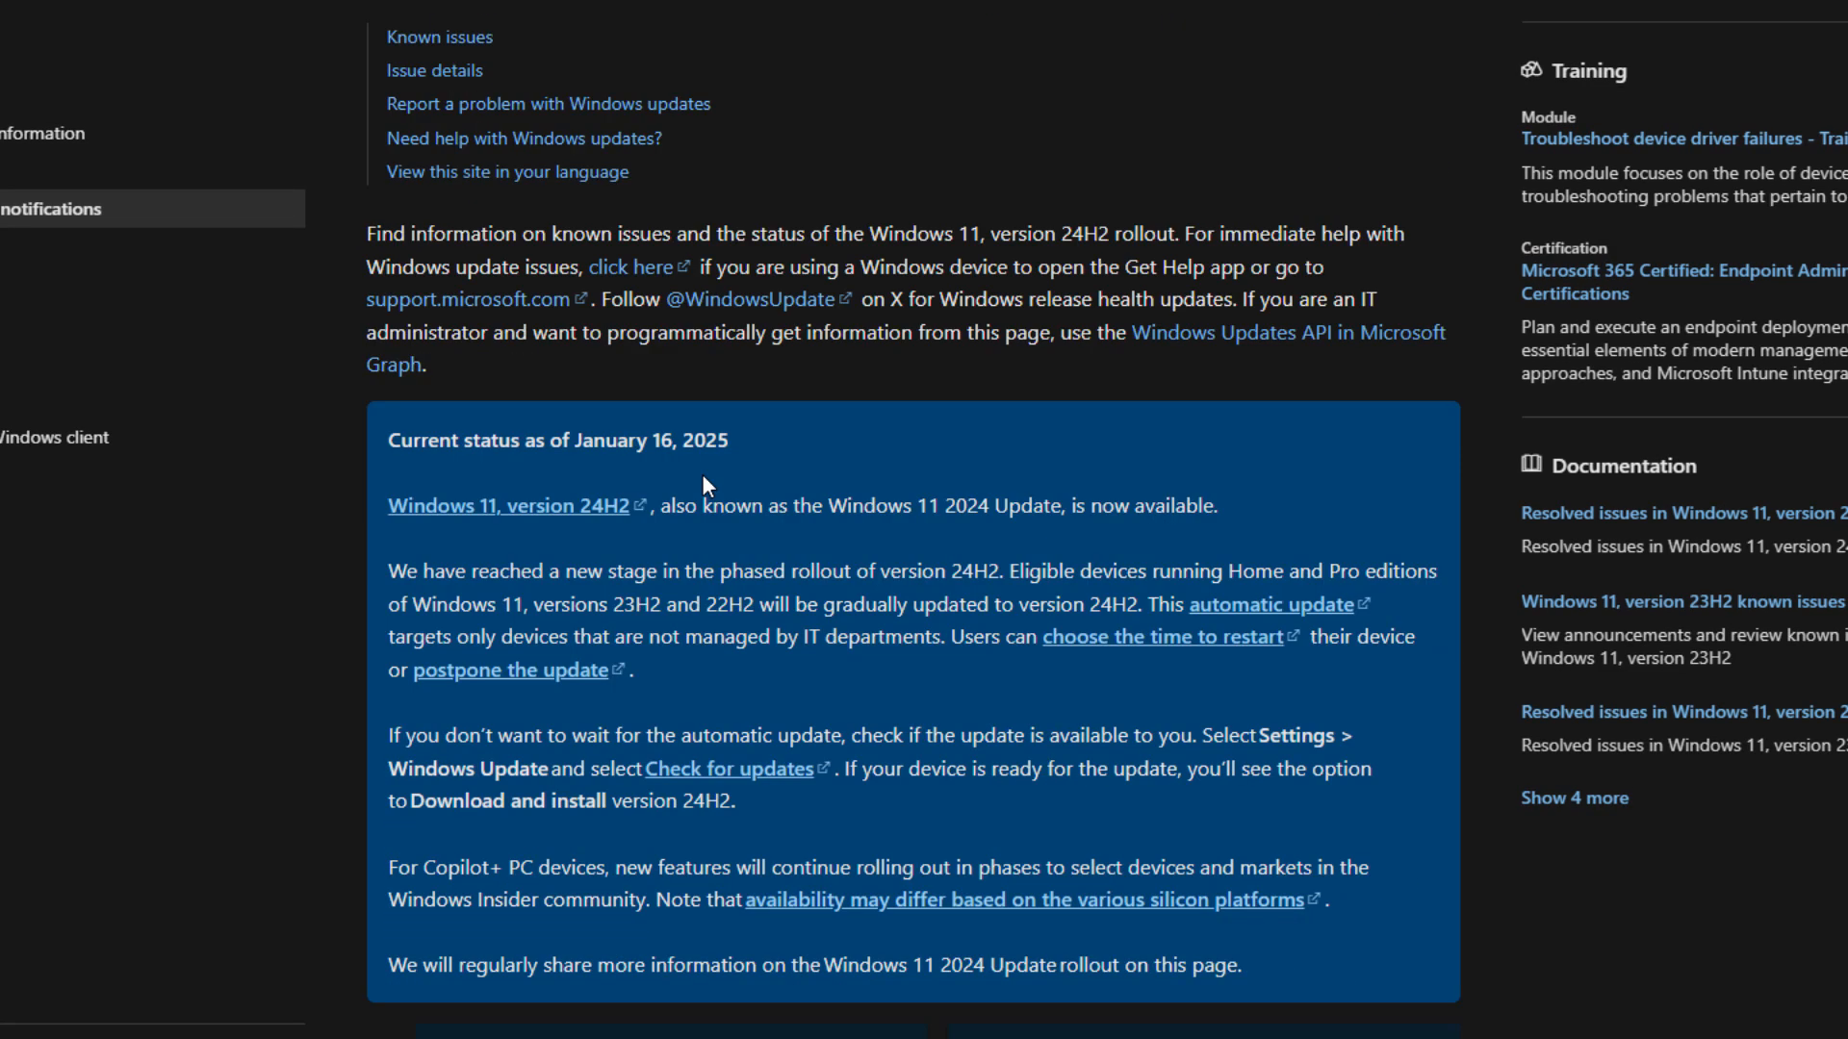
{"action": "scroll", "scroll_direction": "down", "scroll_amount": 3}
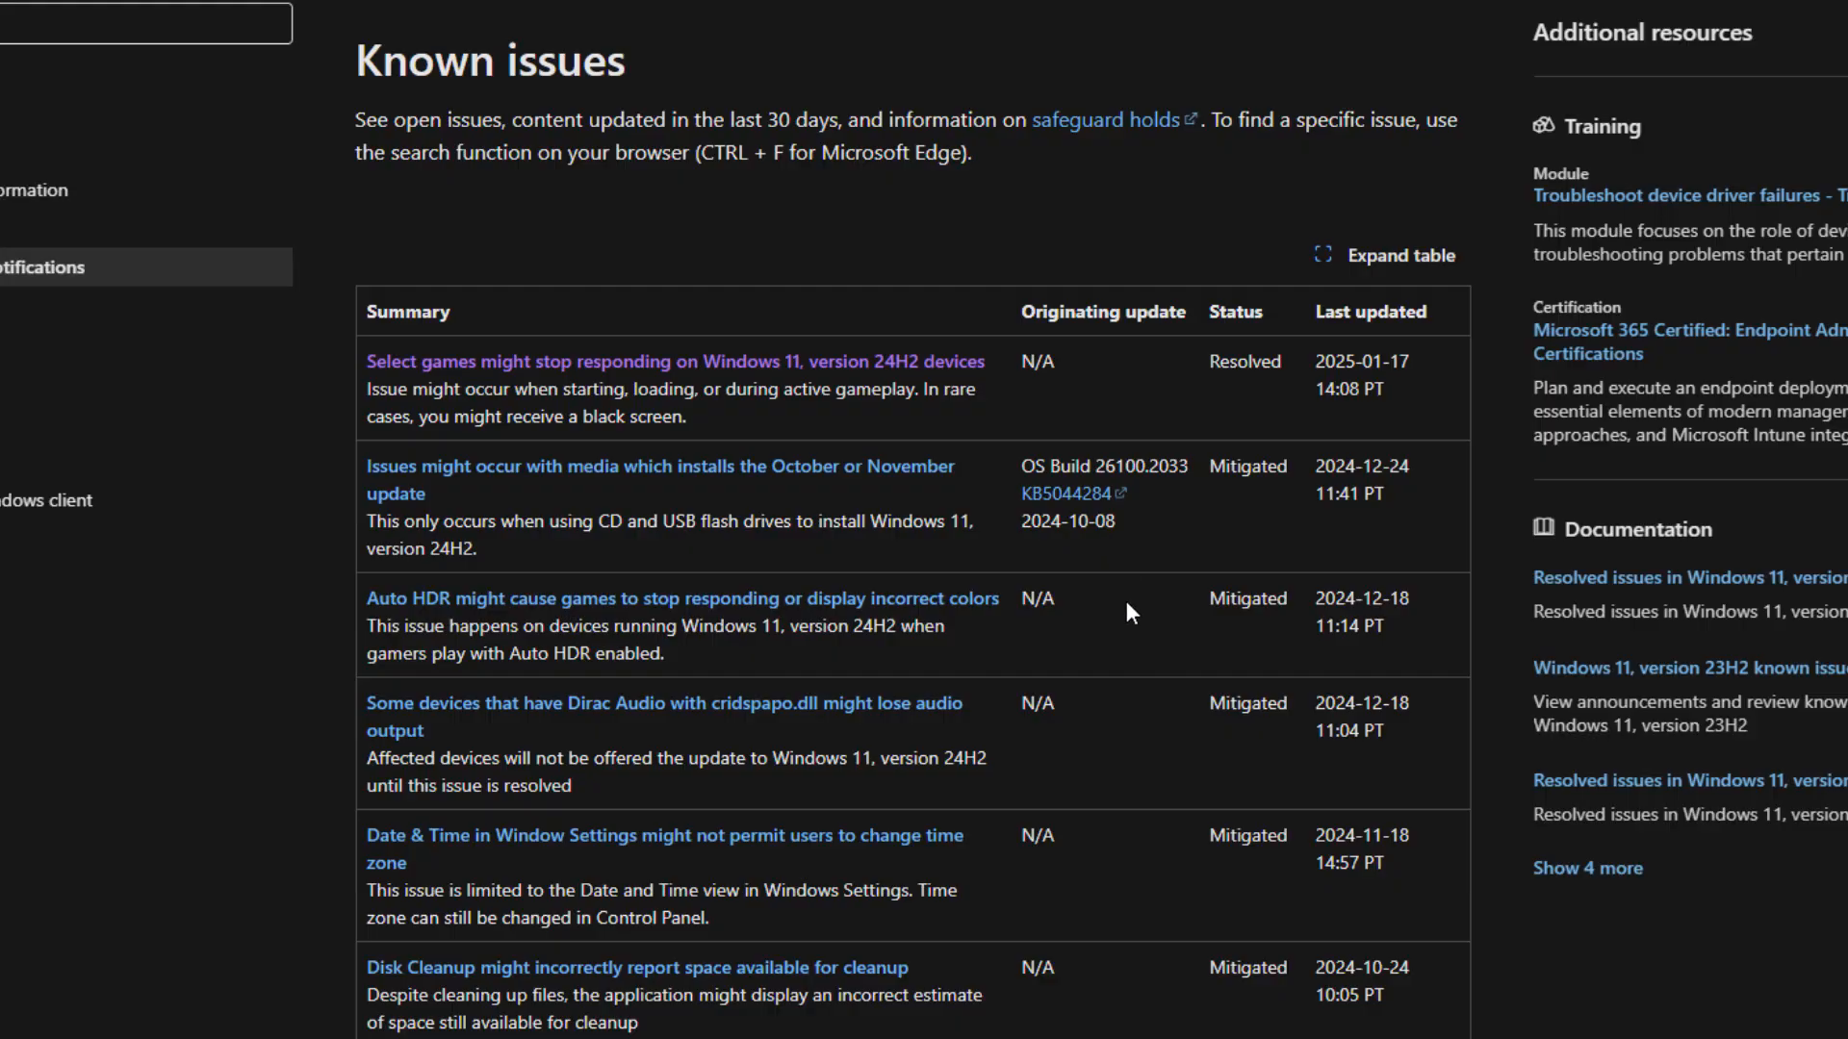
{"action": "mouse_move", "coordinate": [925, 377]}
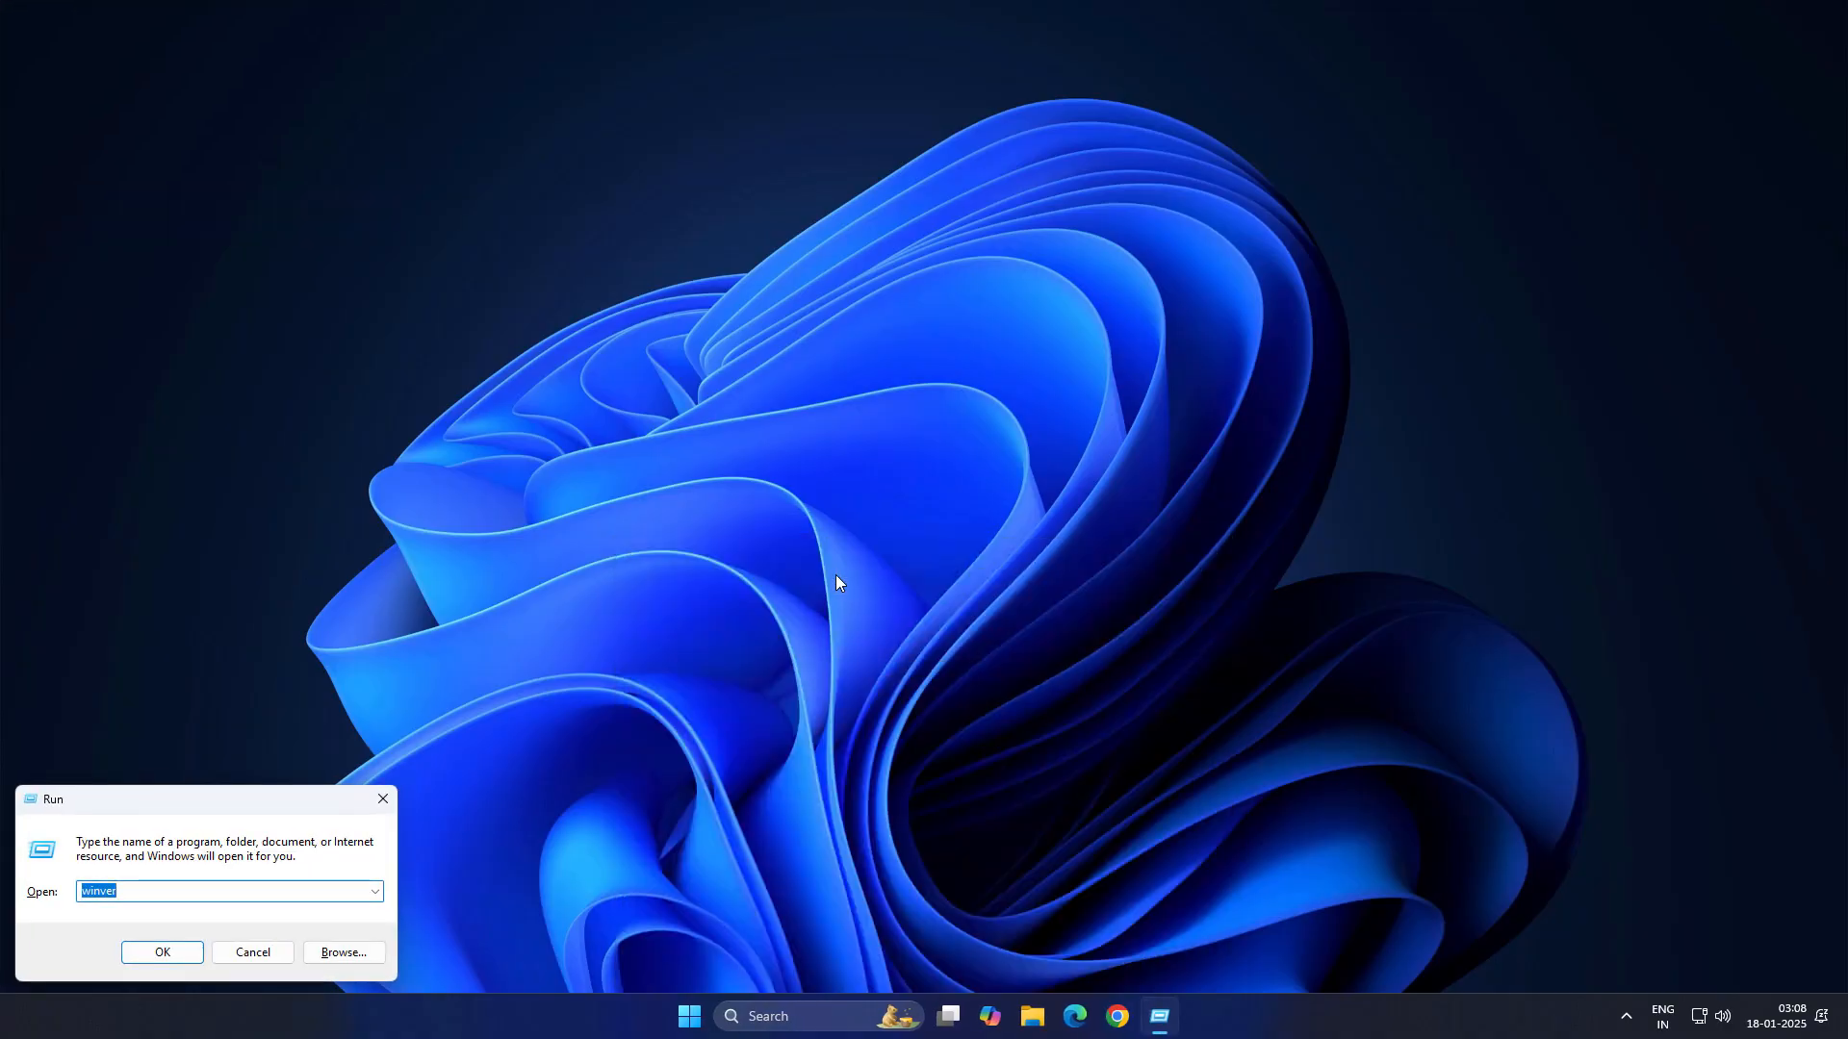
- Run winver to confirm Windows 11 version 24H2, then bring up Settings on Windows Update
{"action": "left_click", "coordinate": [161, 953]}
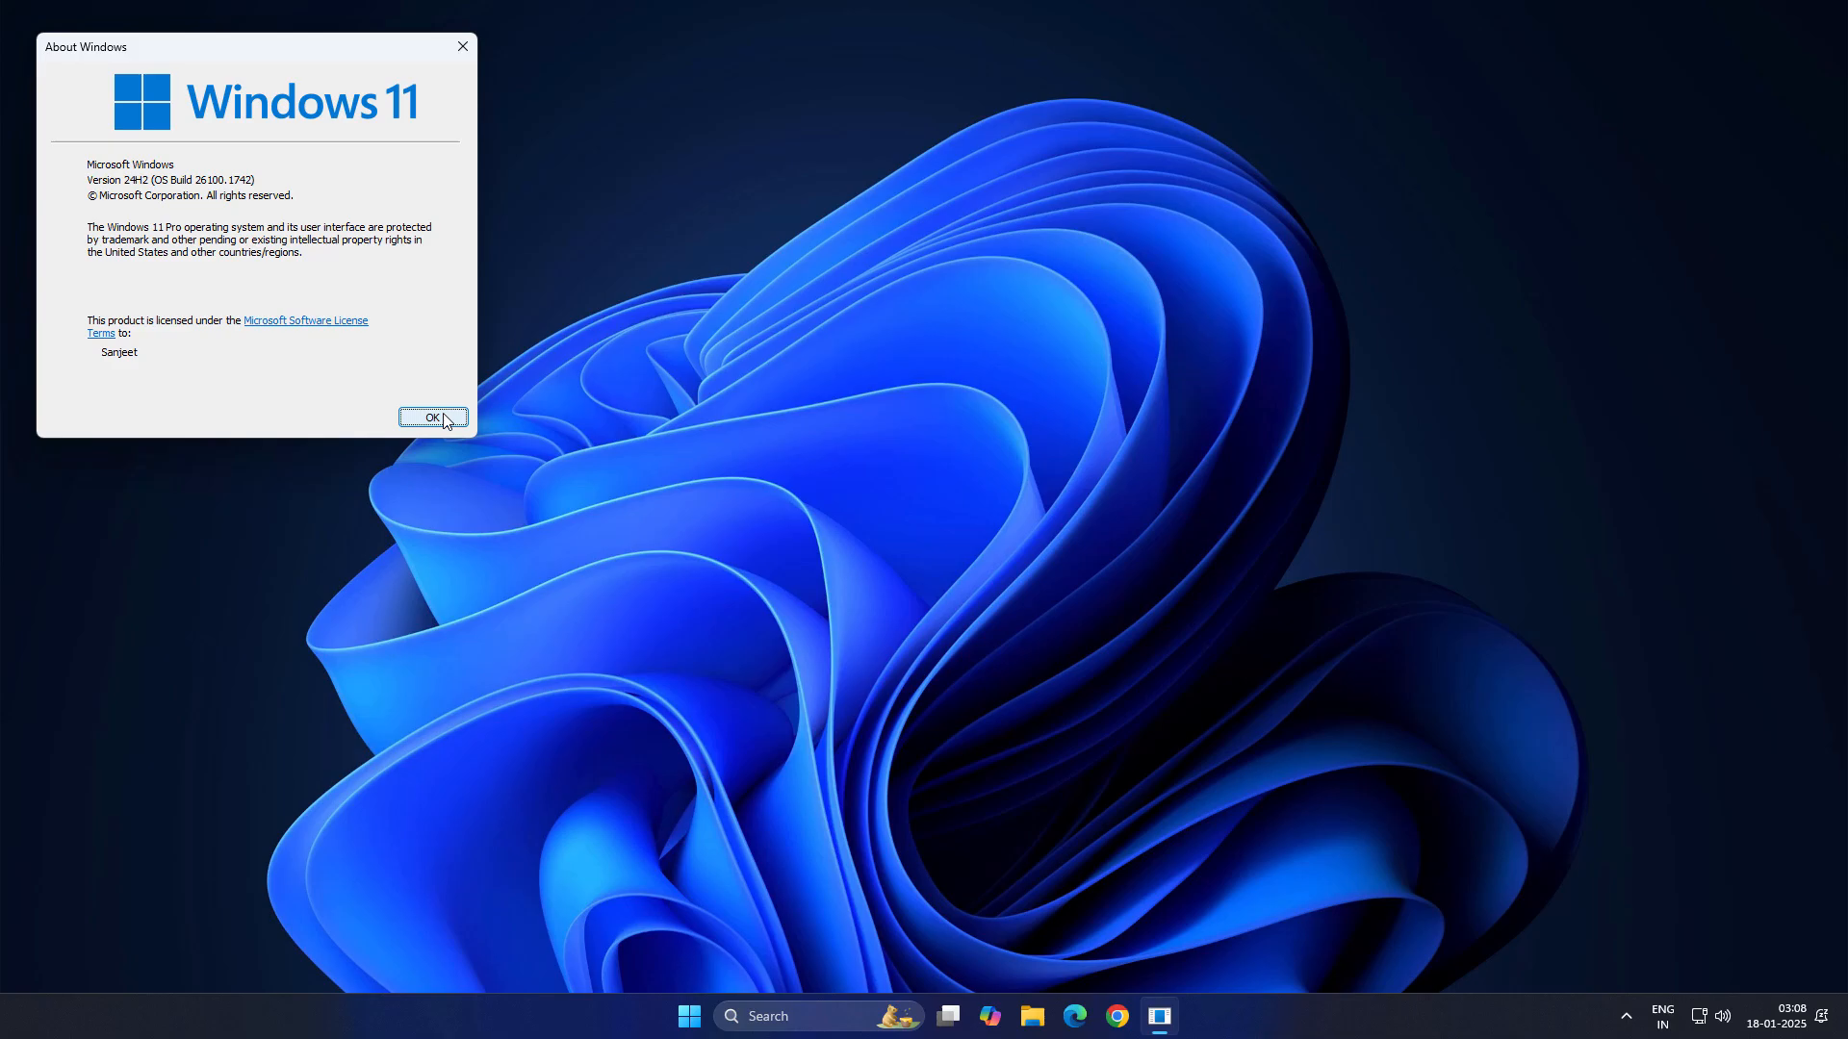
{"action": "left_click", "coordinate": [433, 418]}
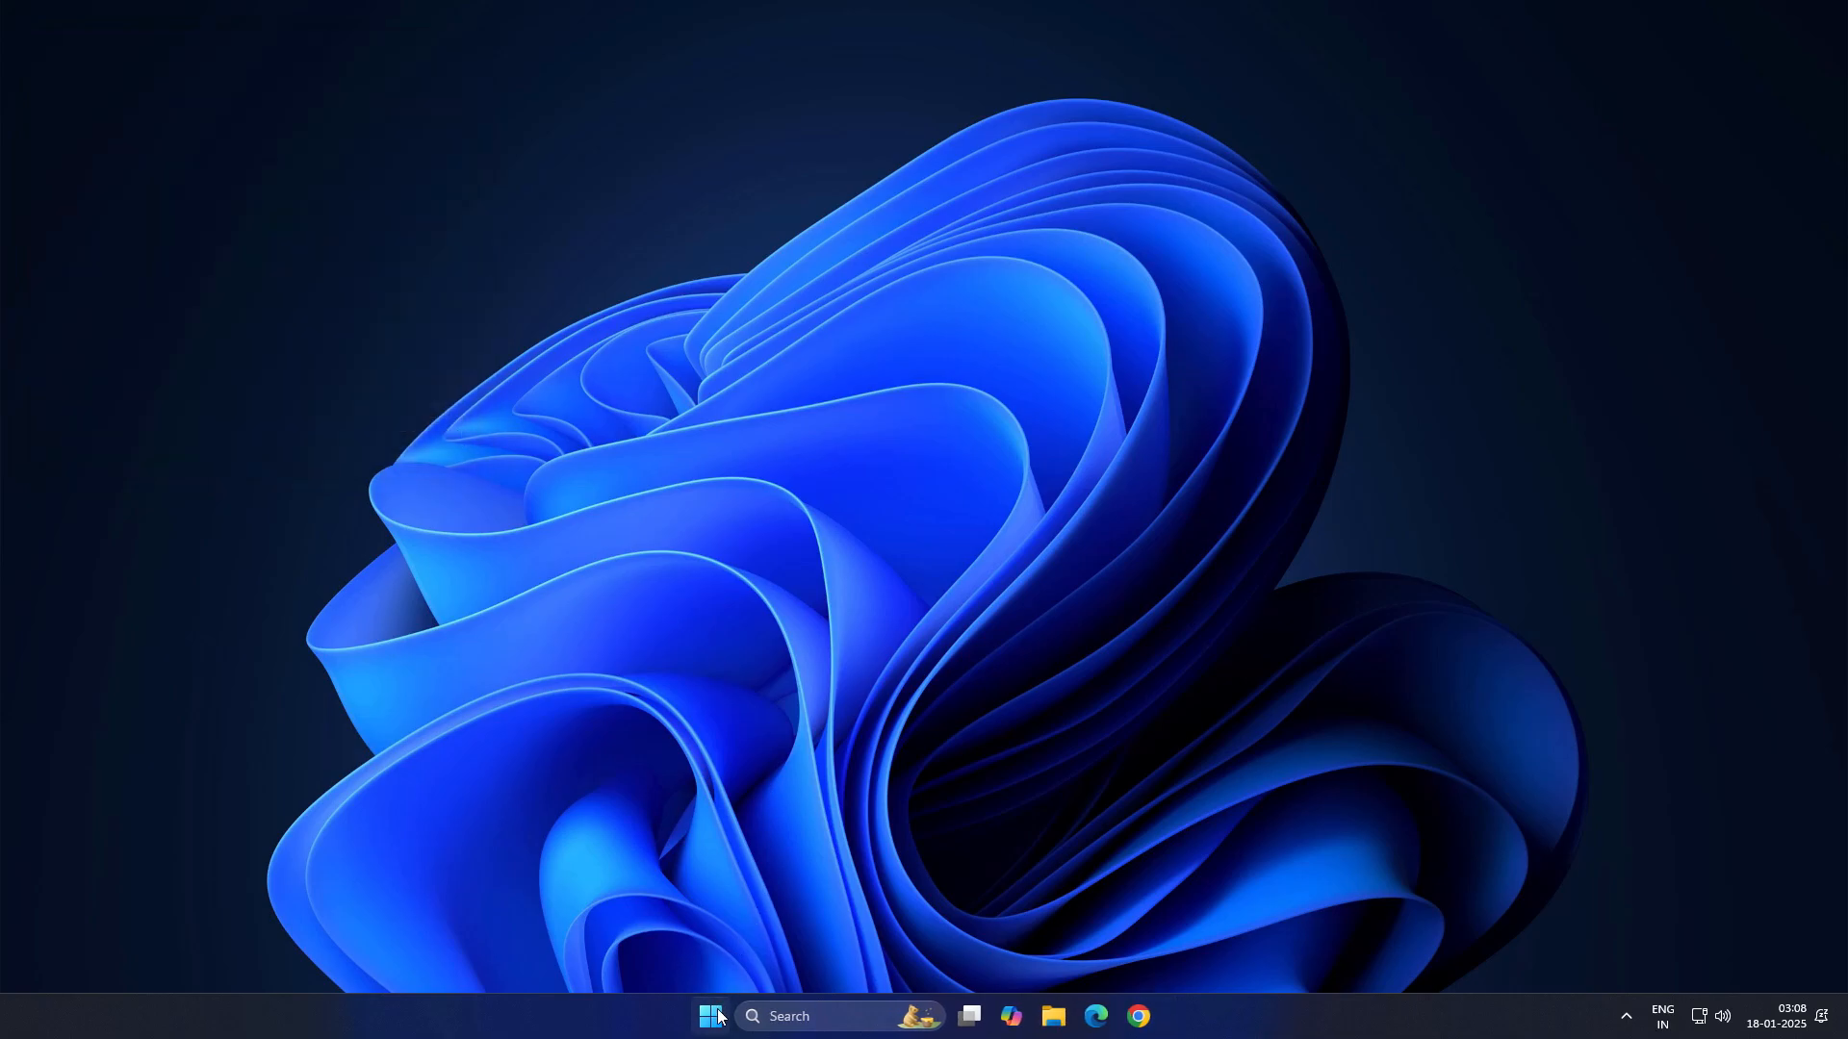
{"action": "left_click", "coordinate": [710, 1017]}
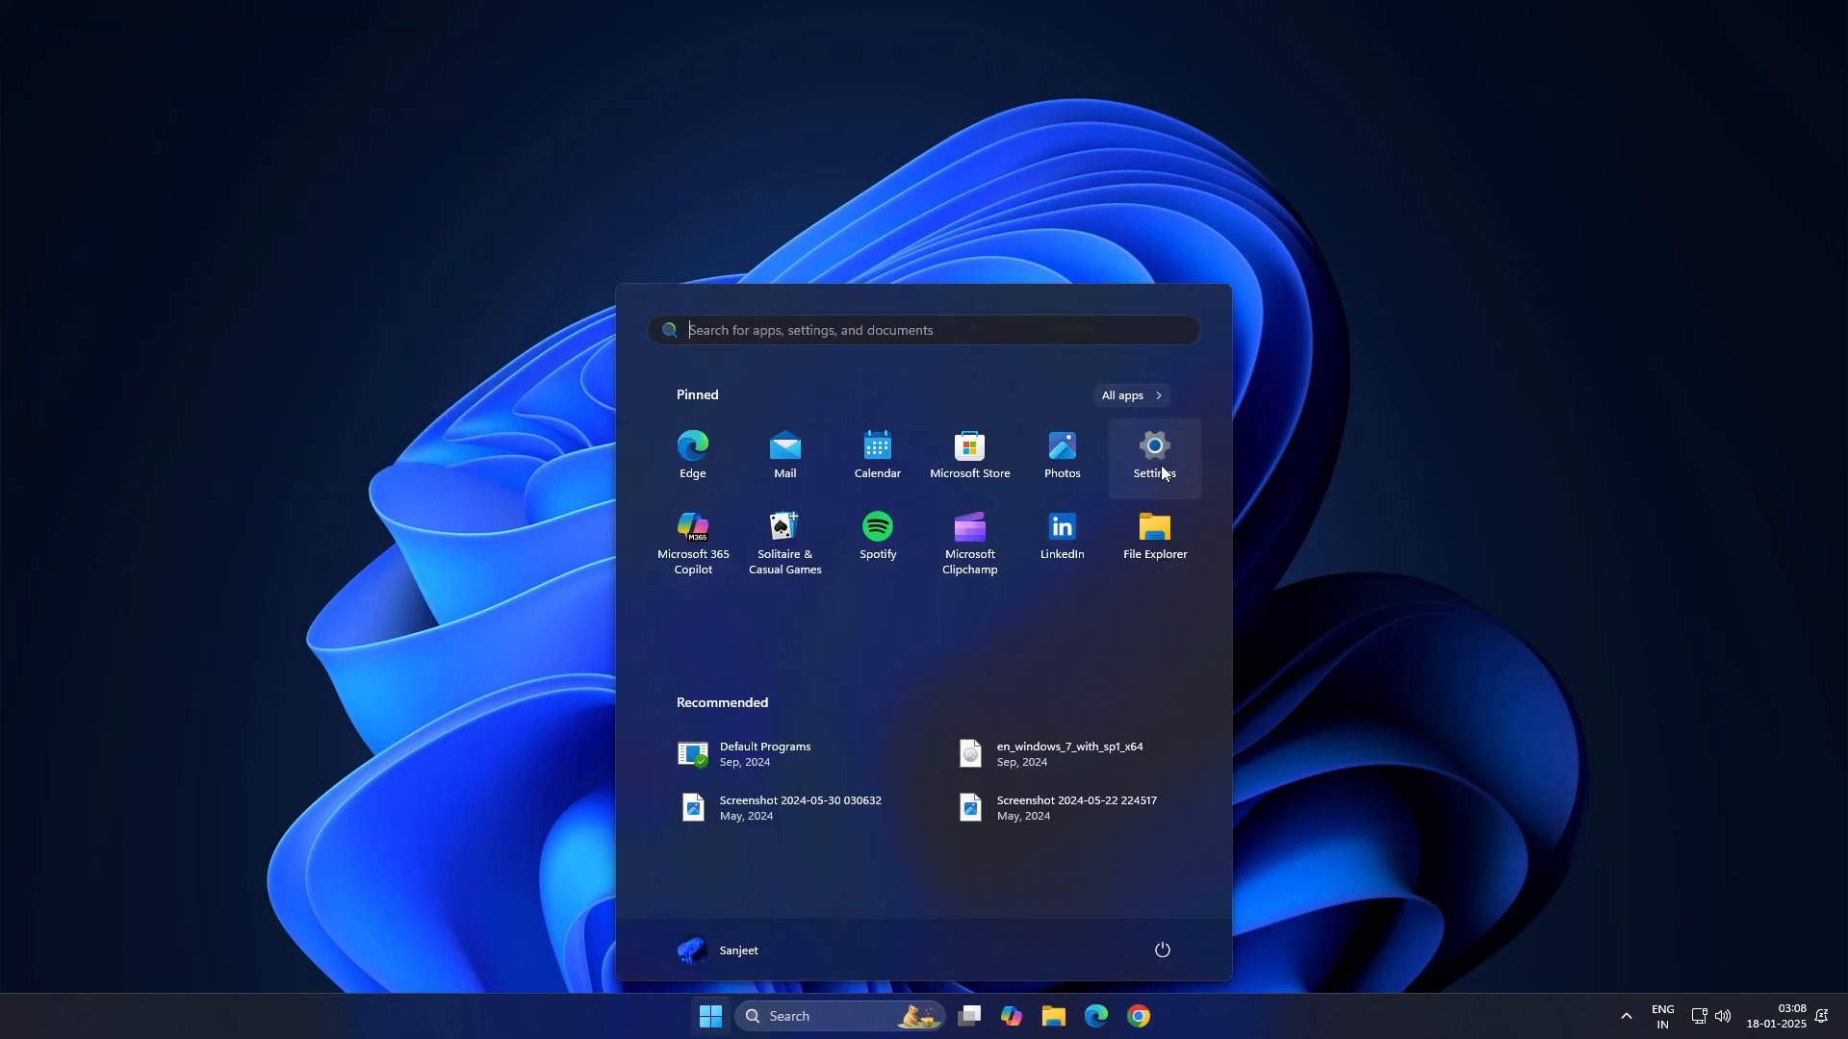
{"action": "left_click", "coordinate": [1152, 455]}
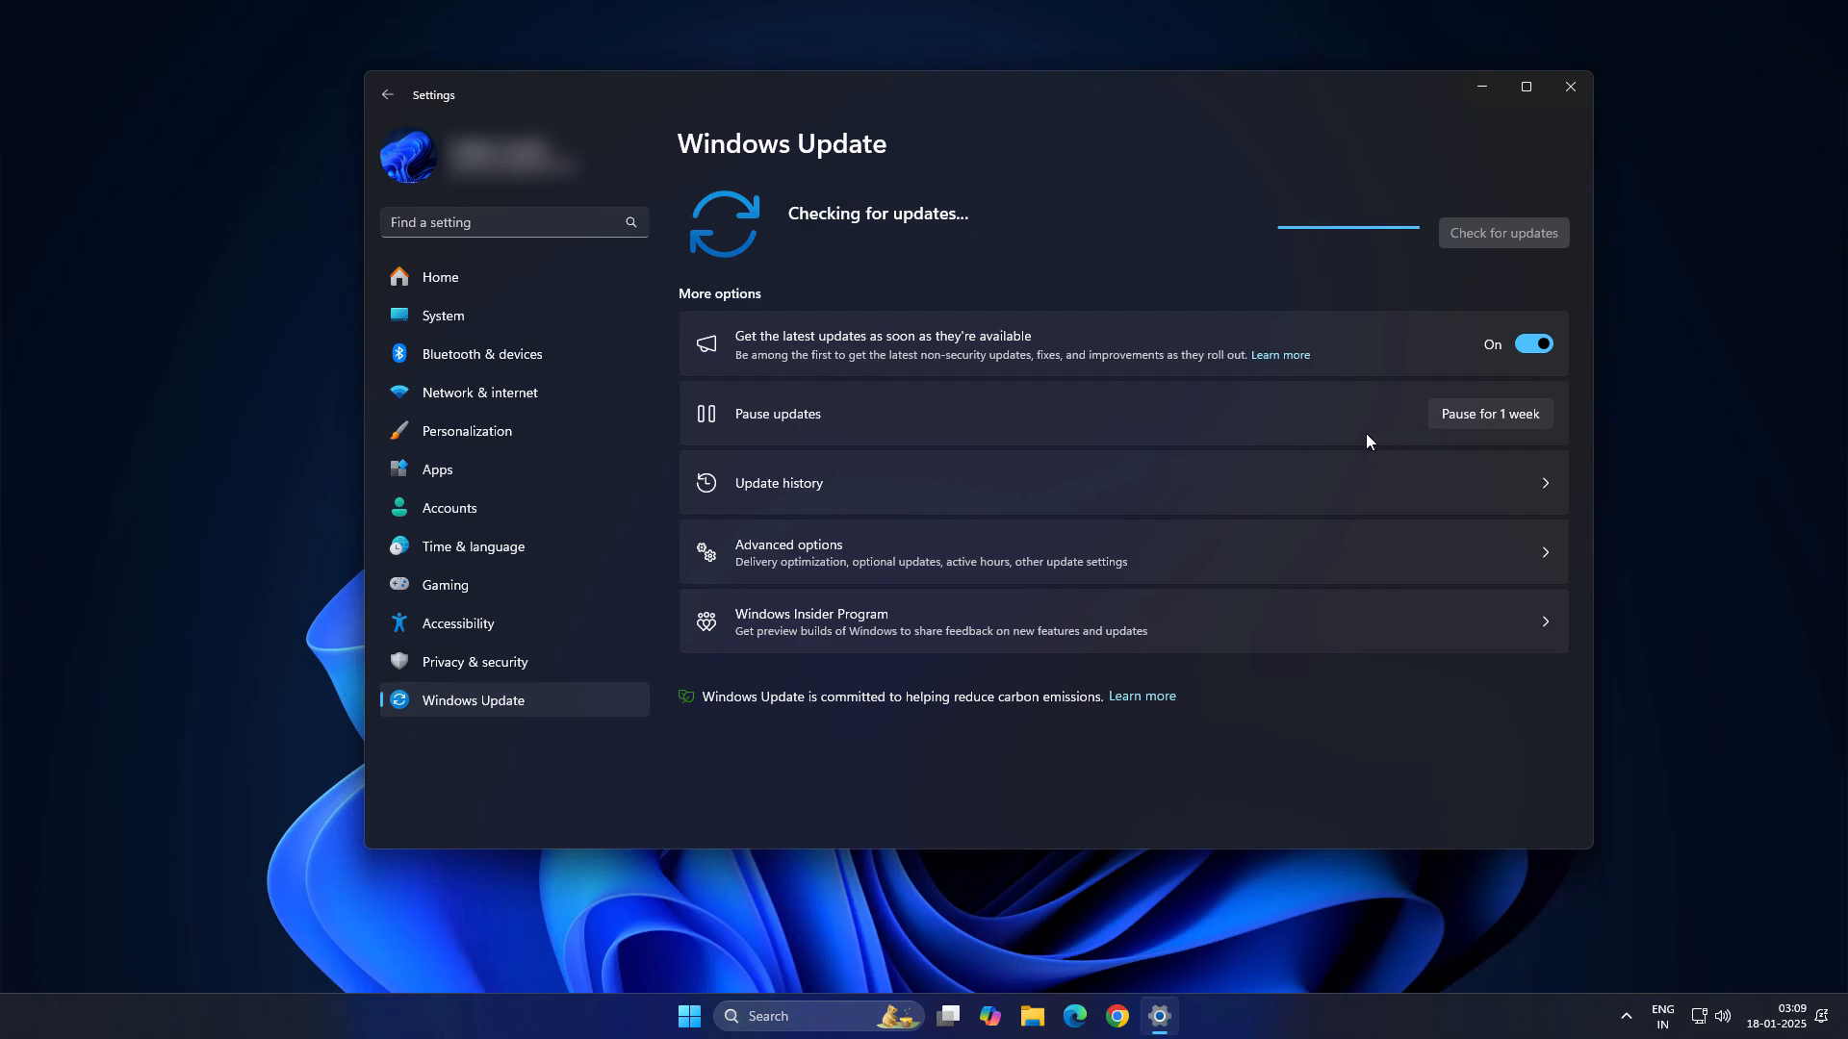
{"action": "mouse_move", "coordinate": [1480, 433]}
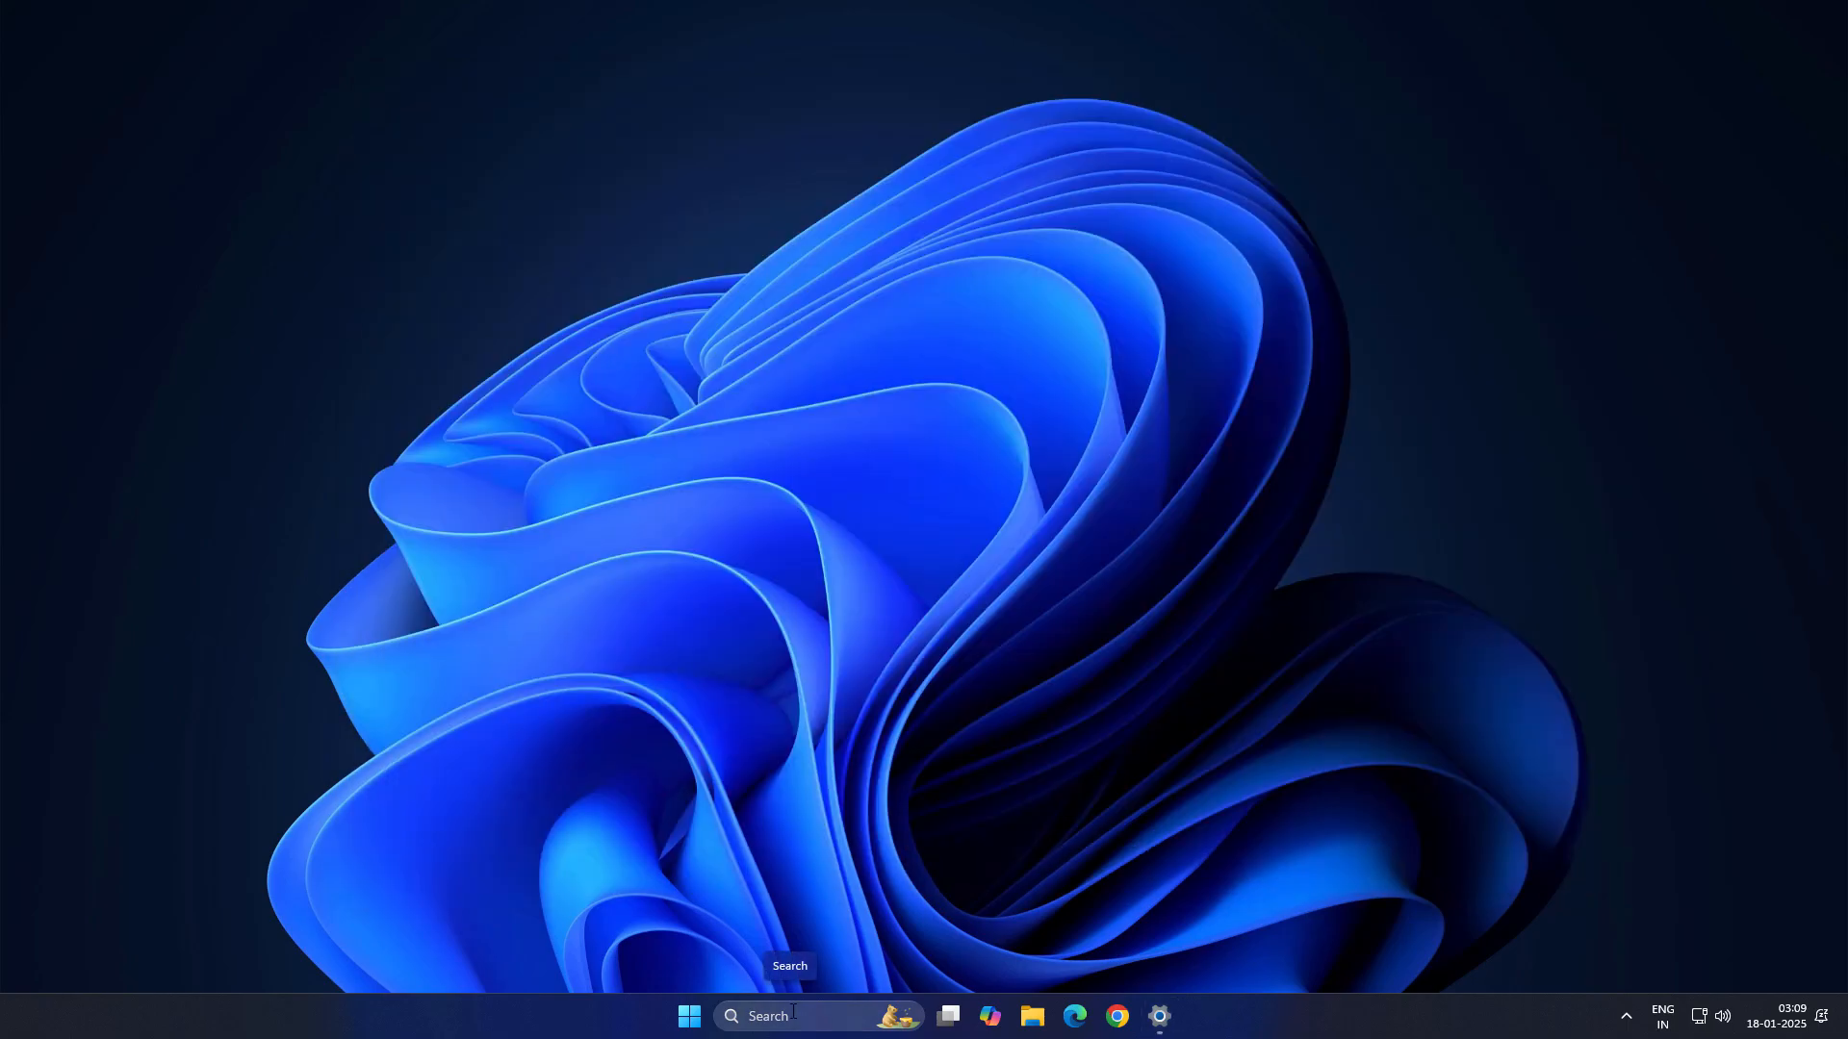
- Launch Edit group policy via search 'gr' and highlight 'Select the target Feature Update version' under Manage updates offered from Windows Update
{"action": "type", "text": "gr"}
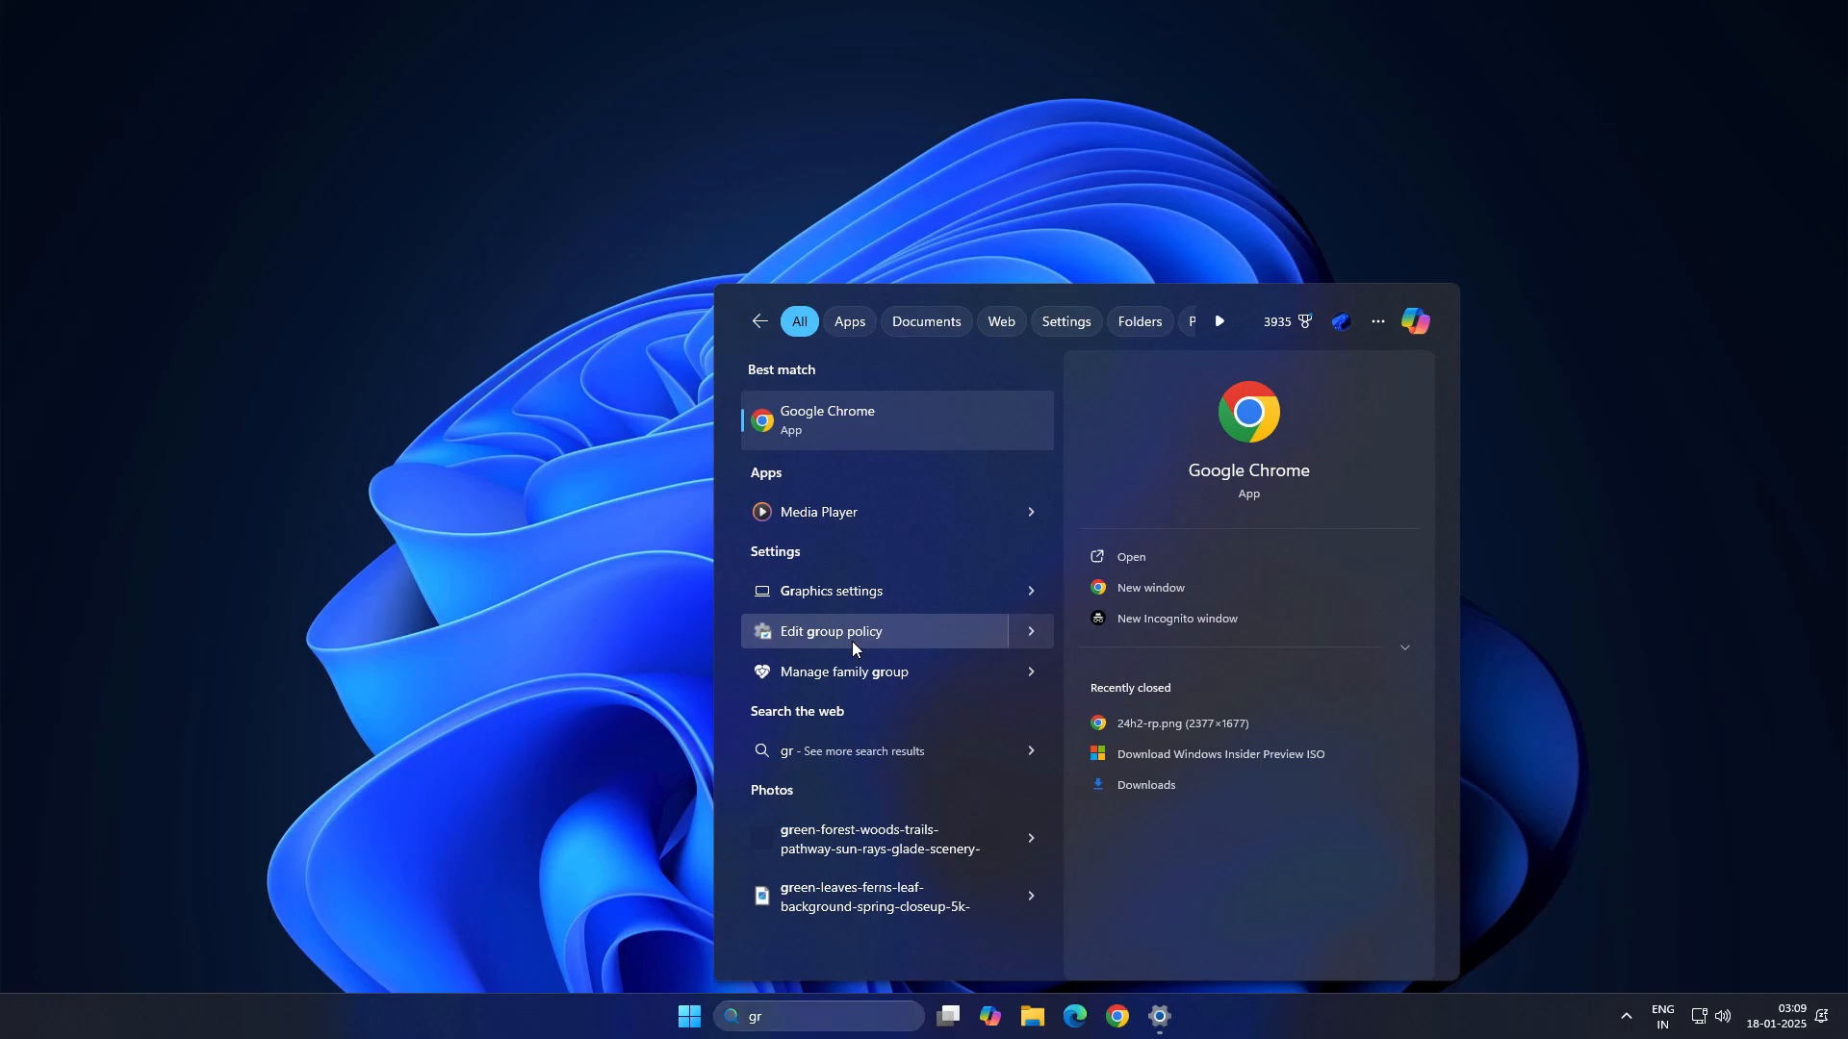
{"action": "left_click", "coordinate": [829, 631]}
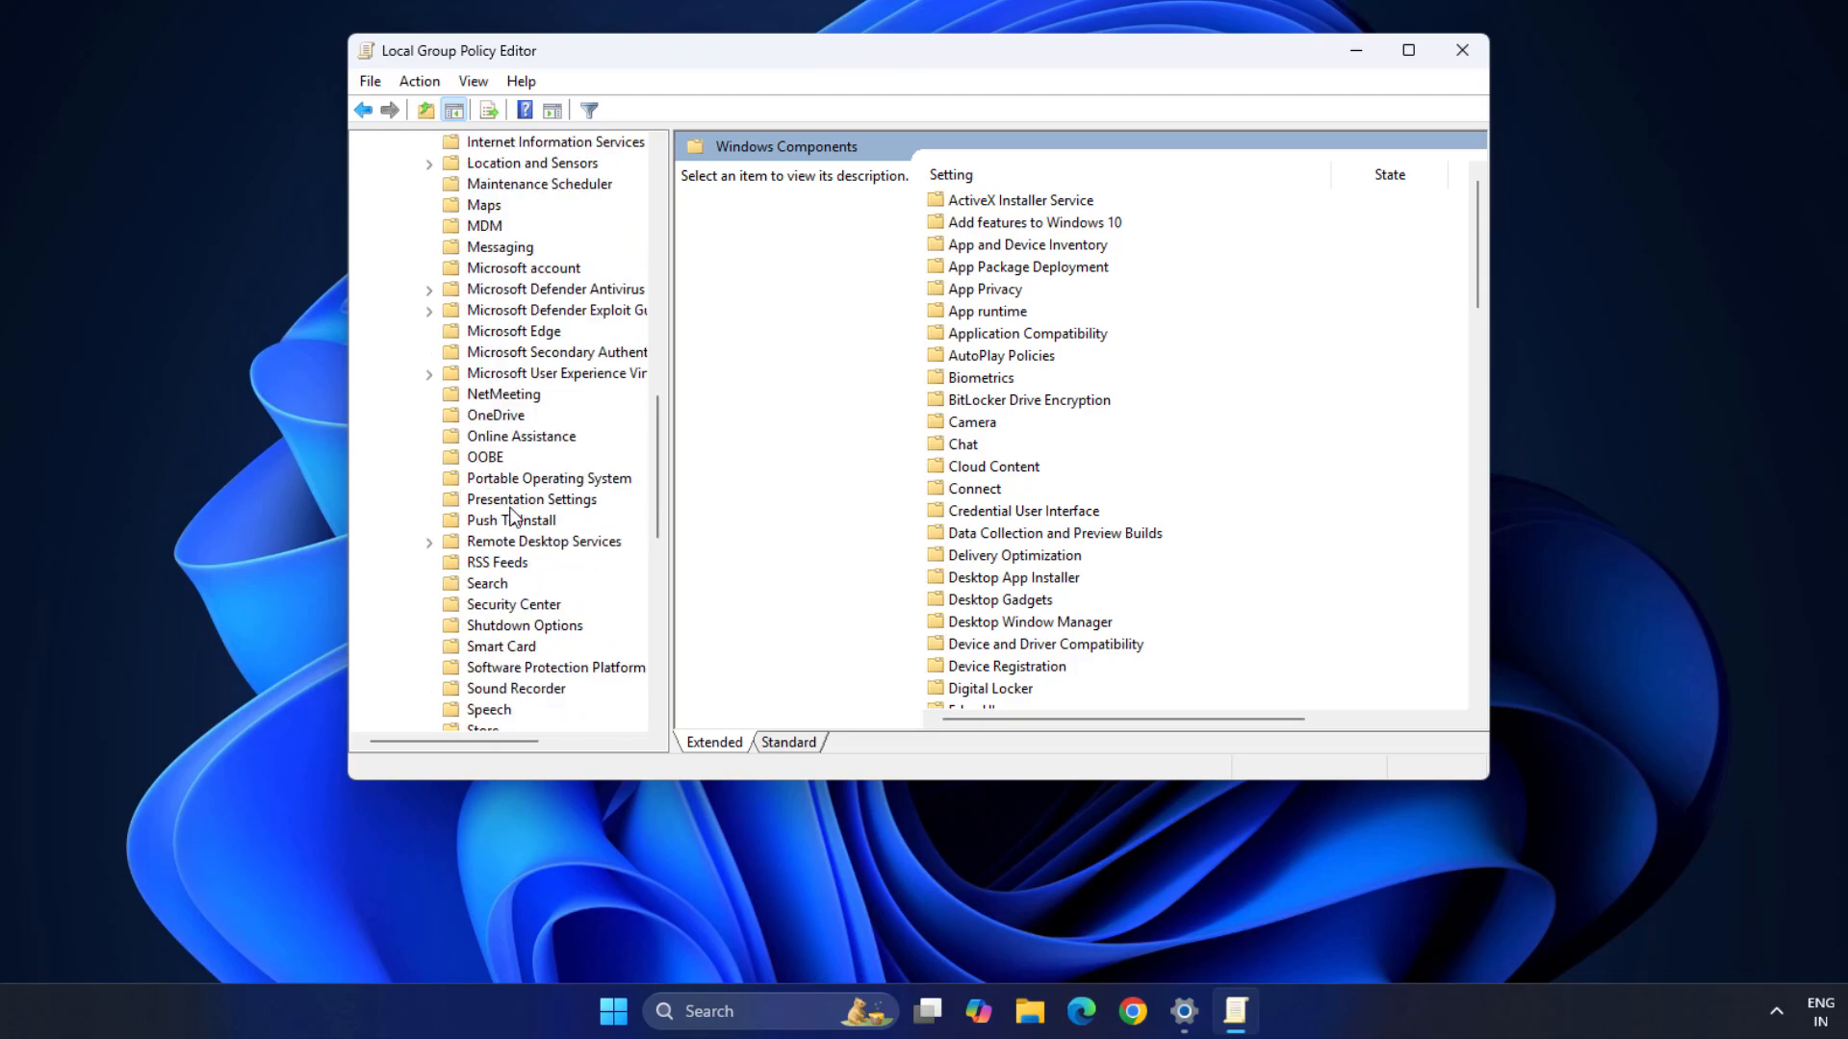
{"action": "left_click", "coordinate": [518, 602]}
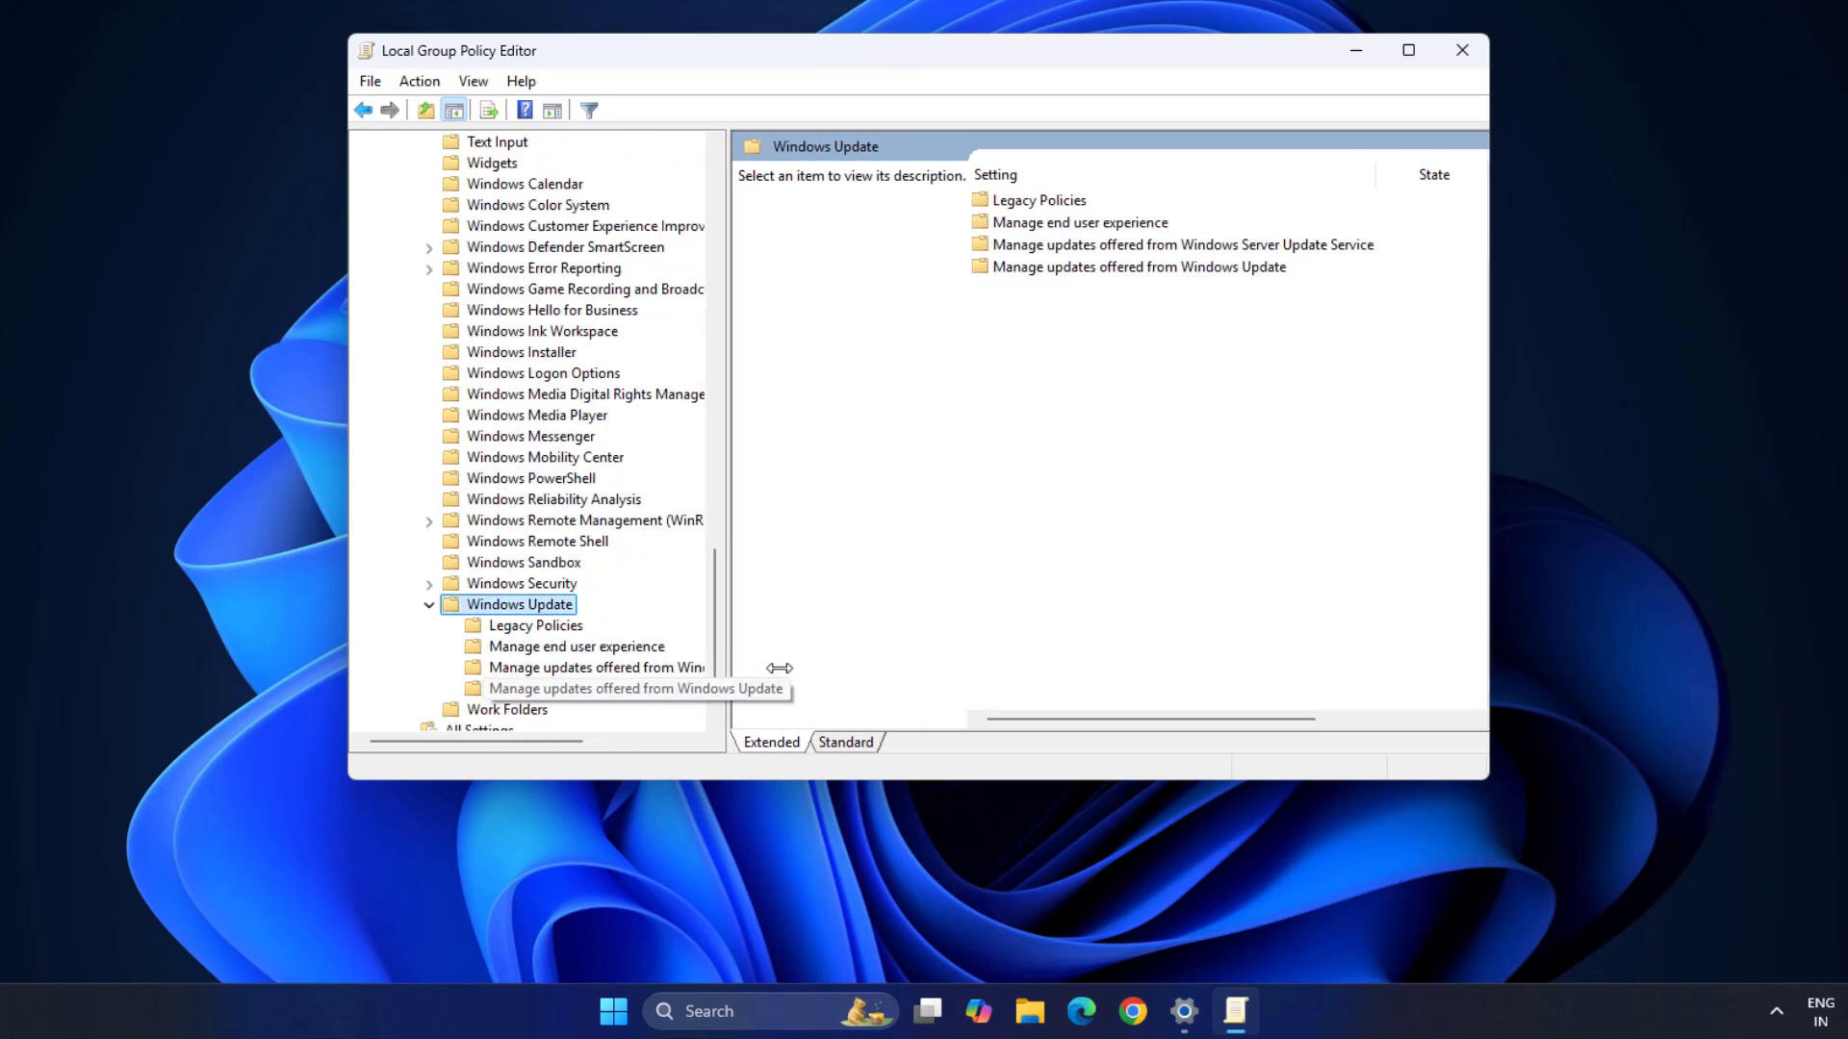
{"action": "left_click", "coordinate": [577, 689]}
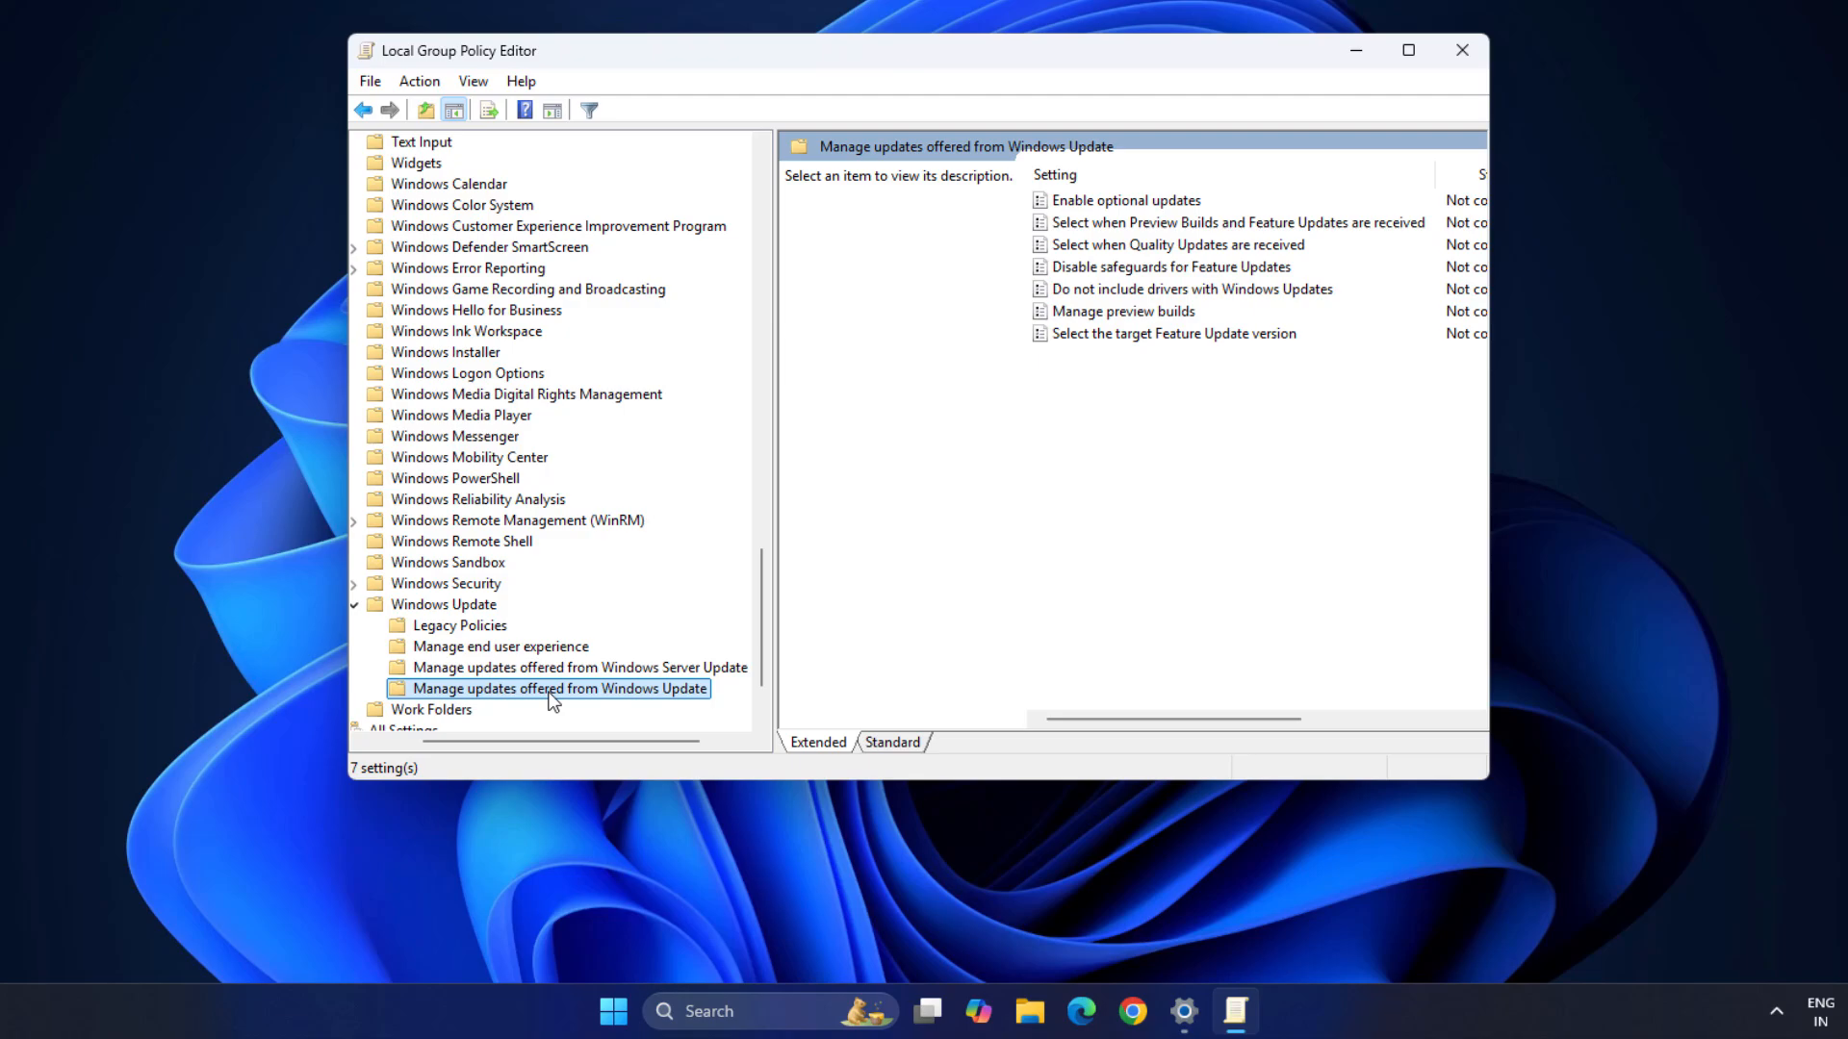
{"action": "mouse_move", "coordinate": [1117, 347]}
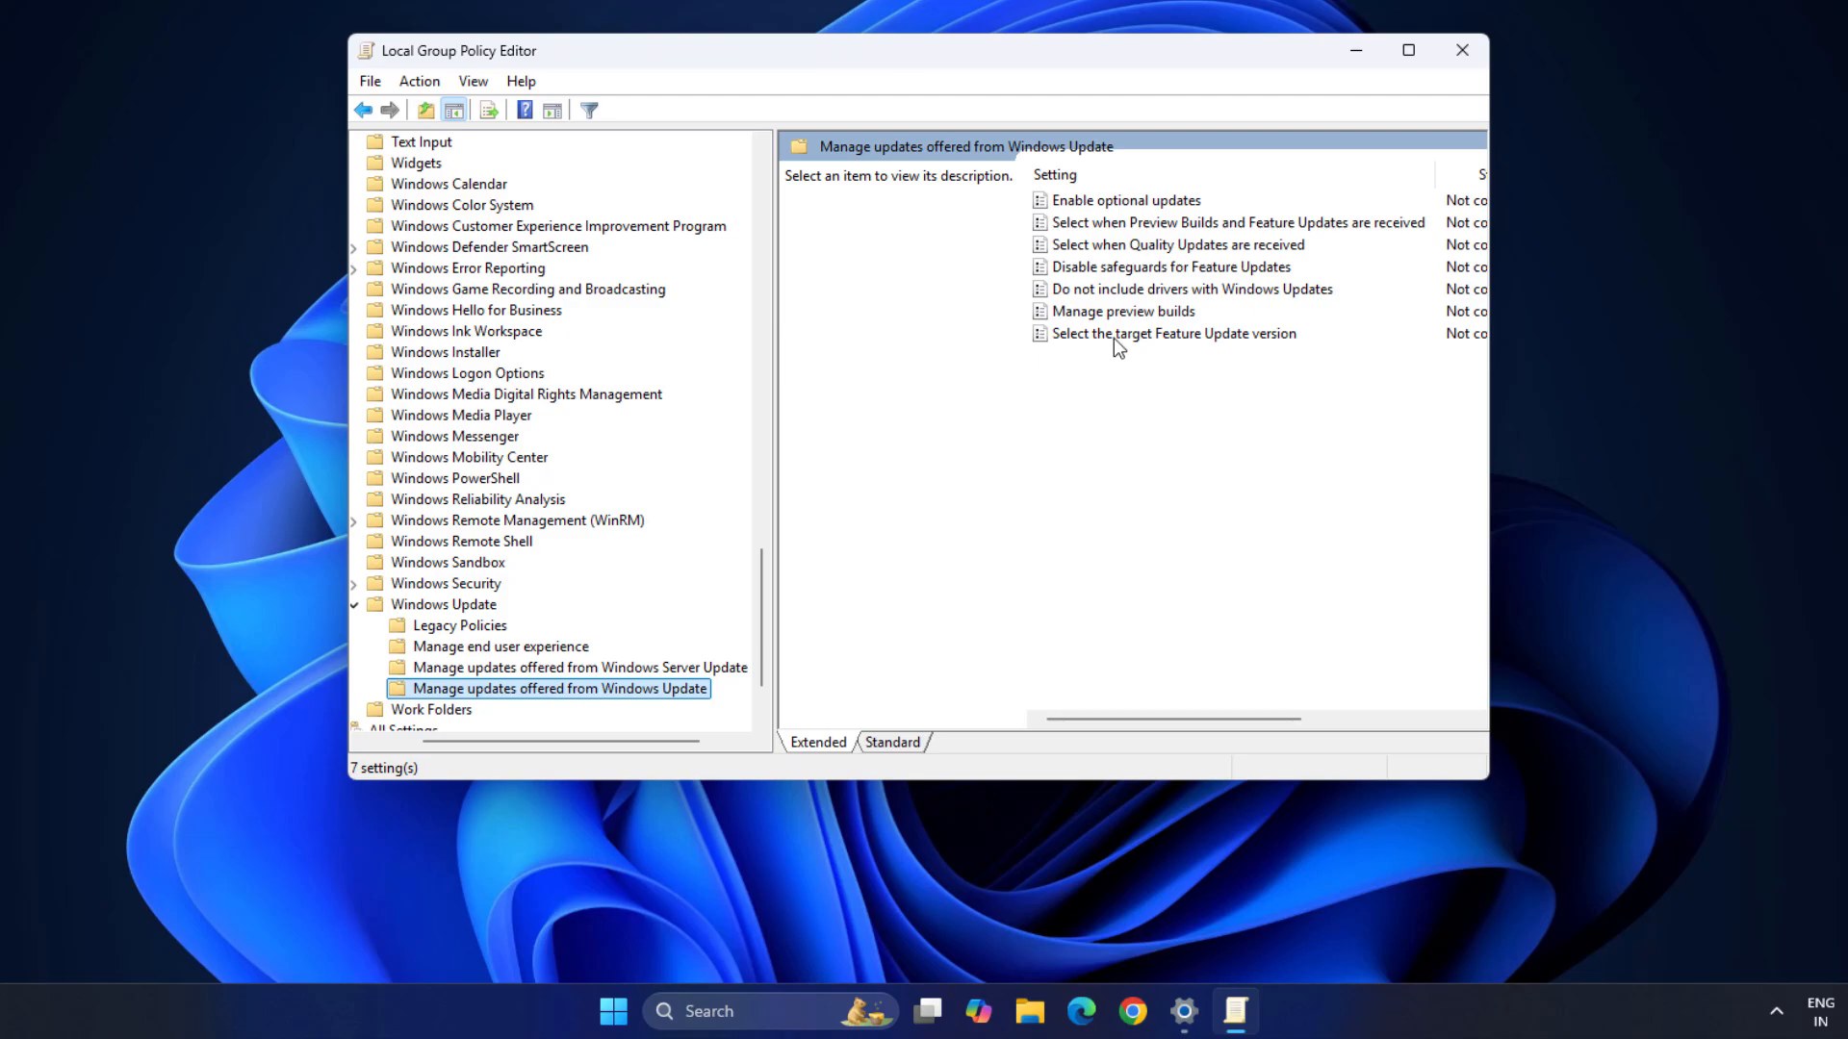
{"action": "left_click", "coordinate": [1172, 333]}
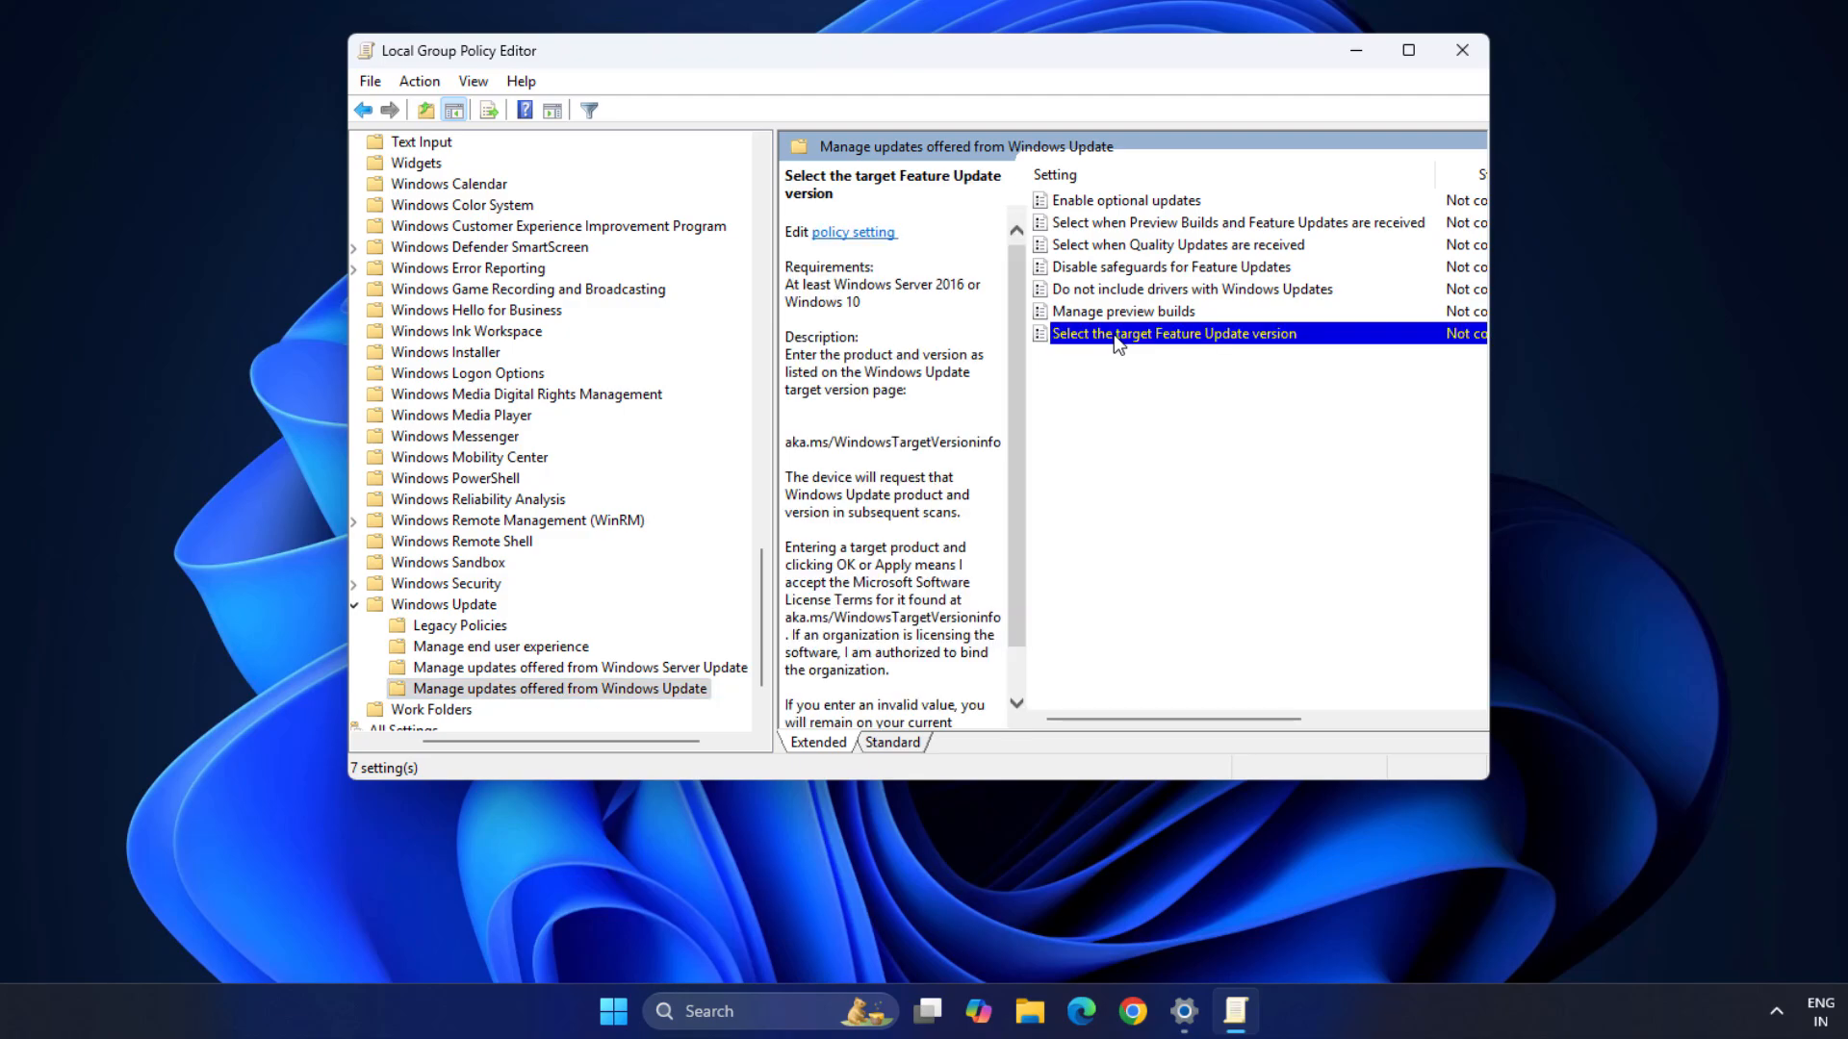
- Enable the policy with product version 'Windows 11' and target version '23H2'
{"action": "double_click", "coordinate": [1172, 332]}
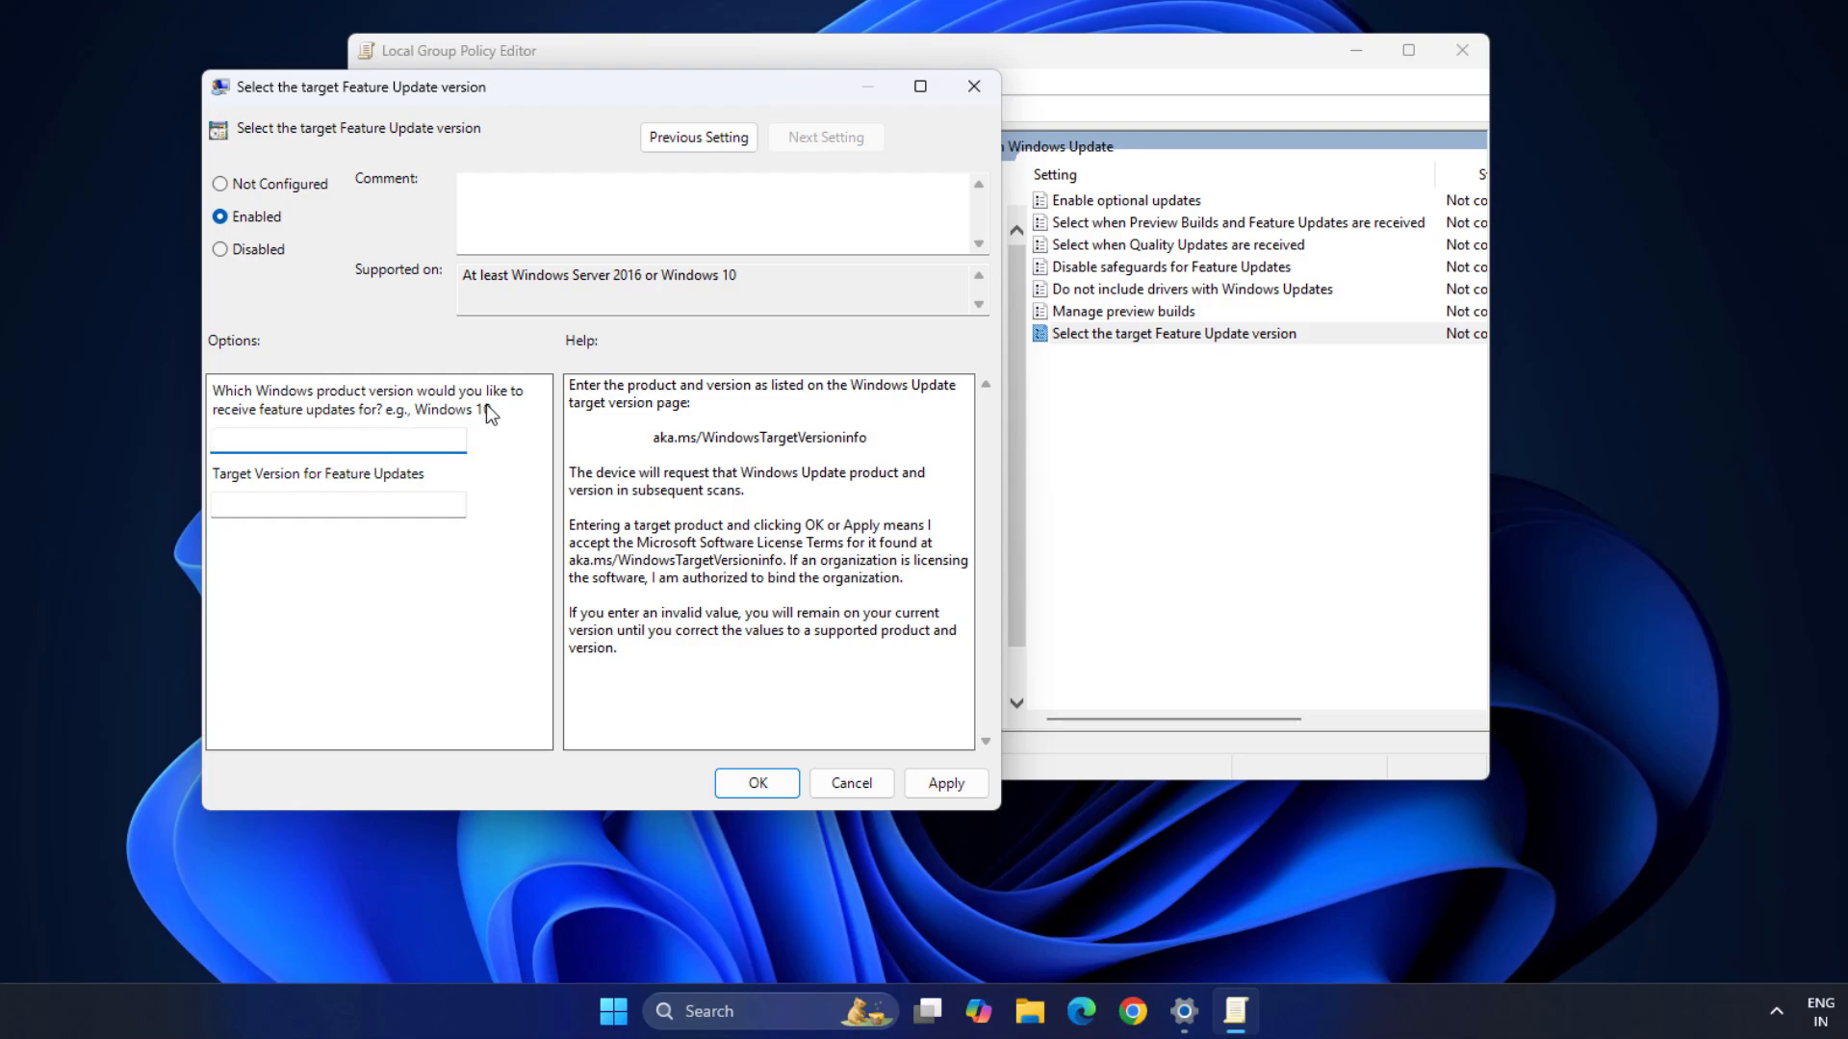
{"action": "type", "text": "Windows 11"}
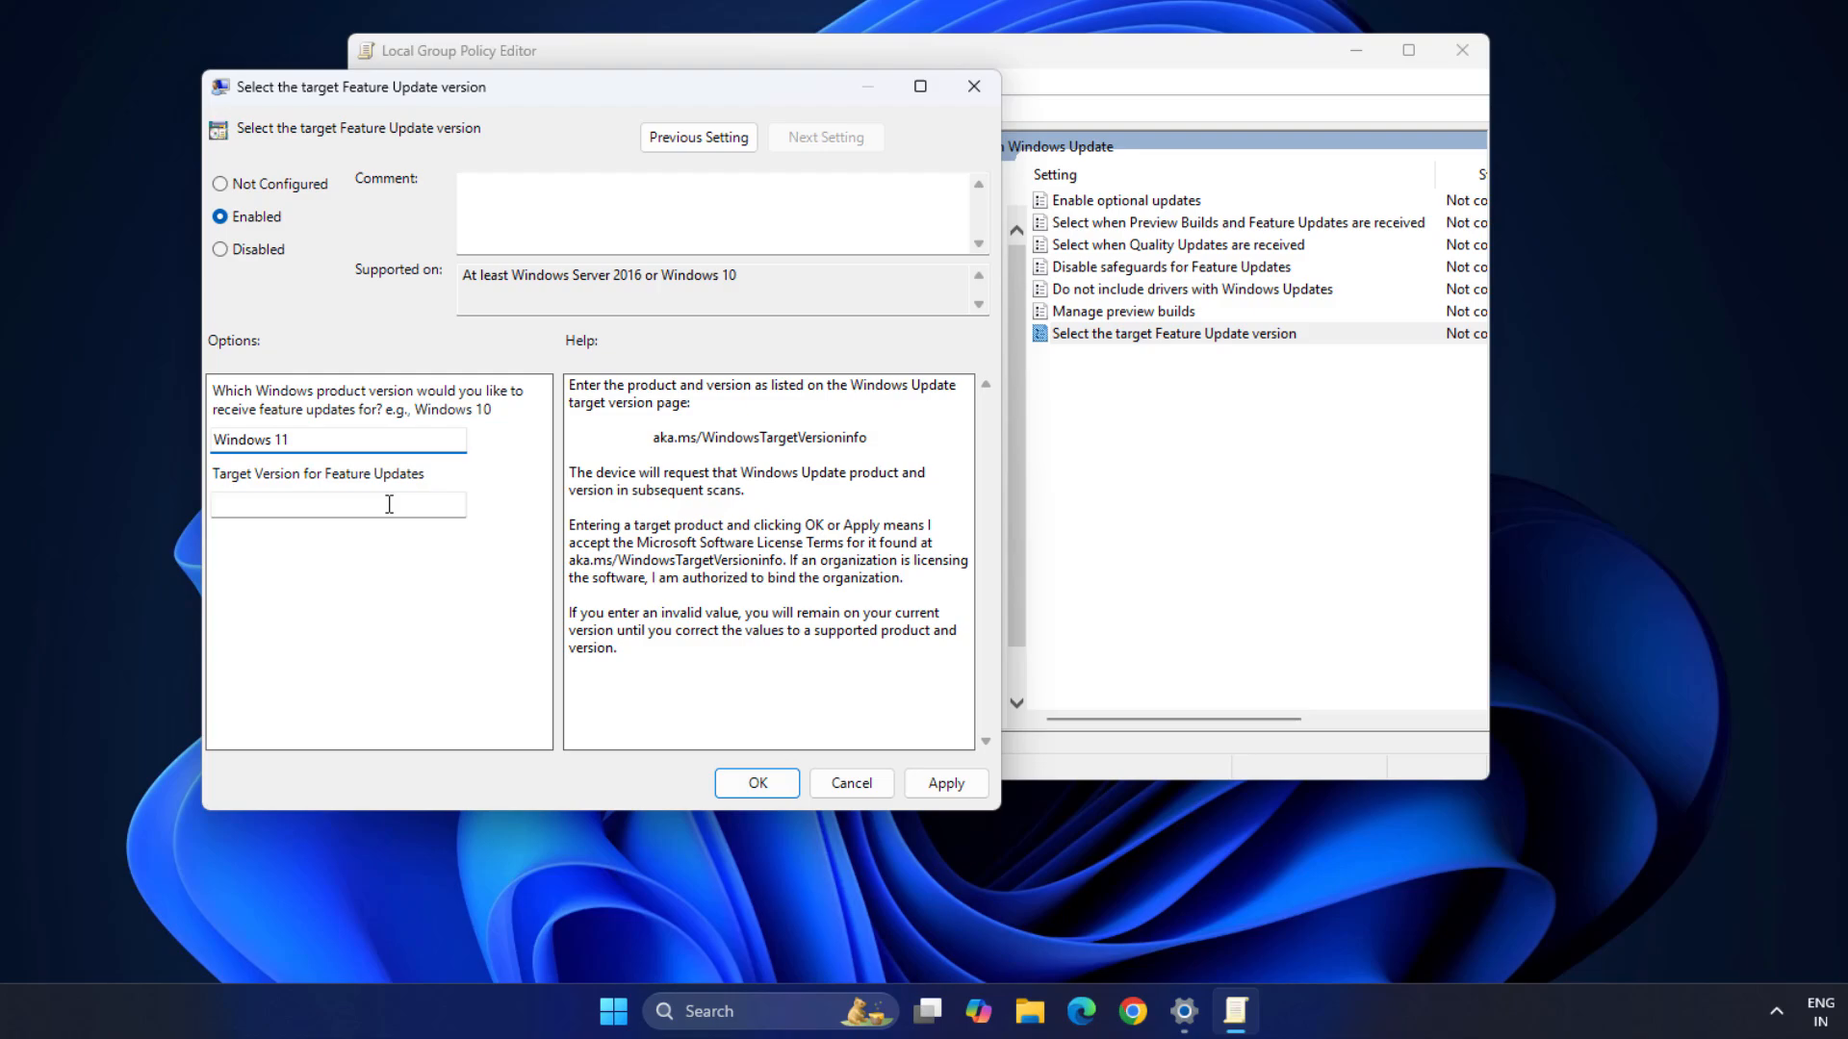
{"action": "left_click", "coordinate": [337, 502]}
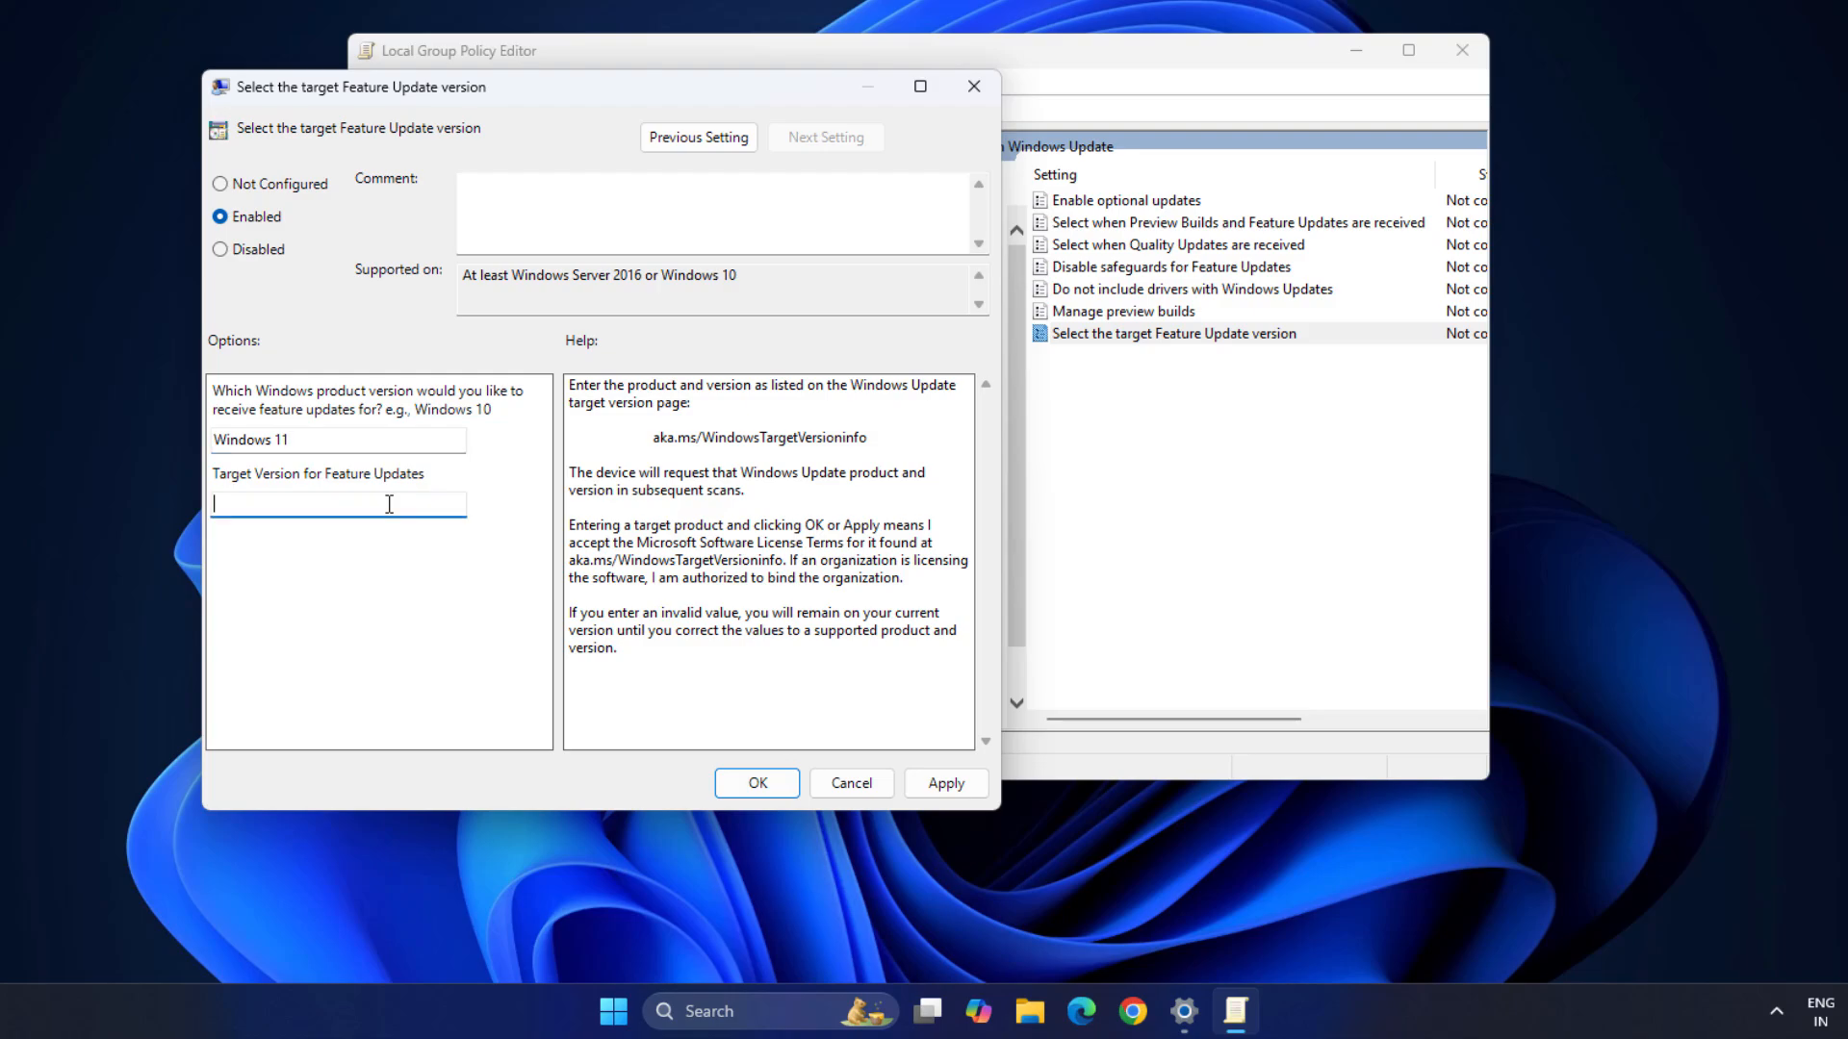
{"action": "type", "text": "23H2"}
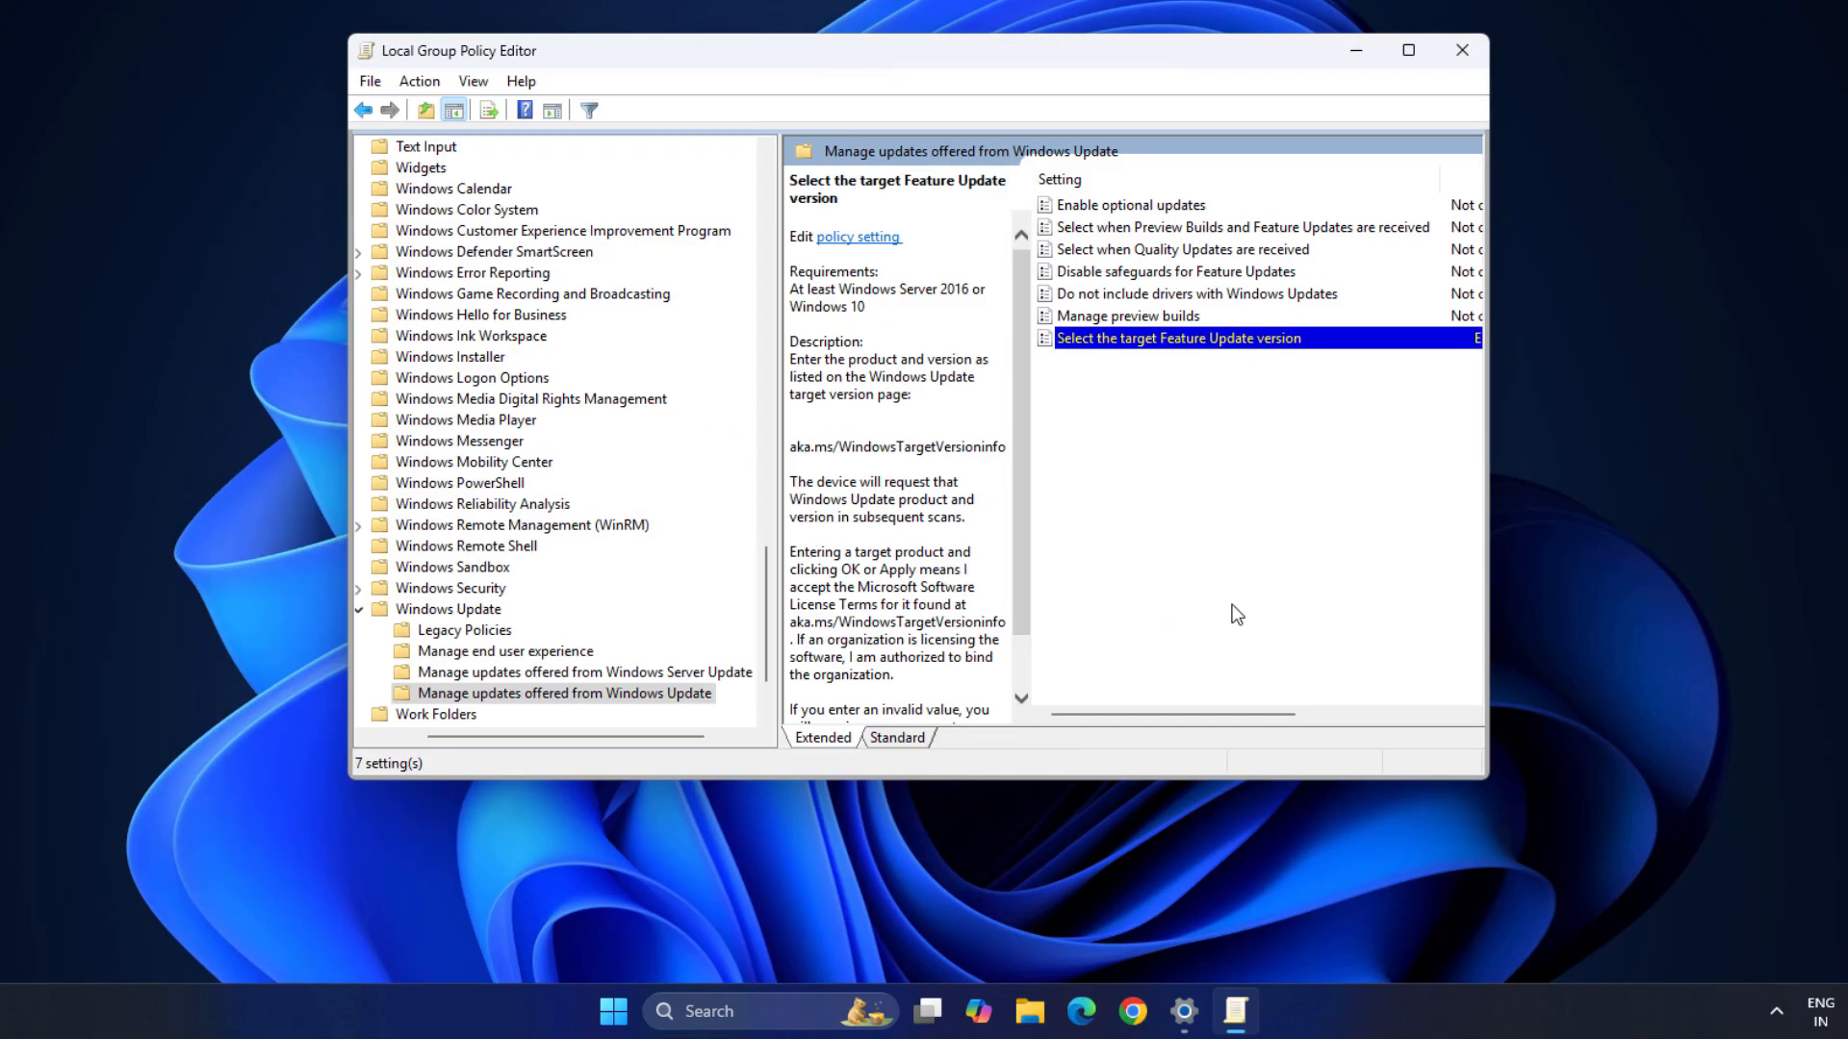
{"action": "mouse_move", "coordinate": [1109, 929]}
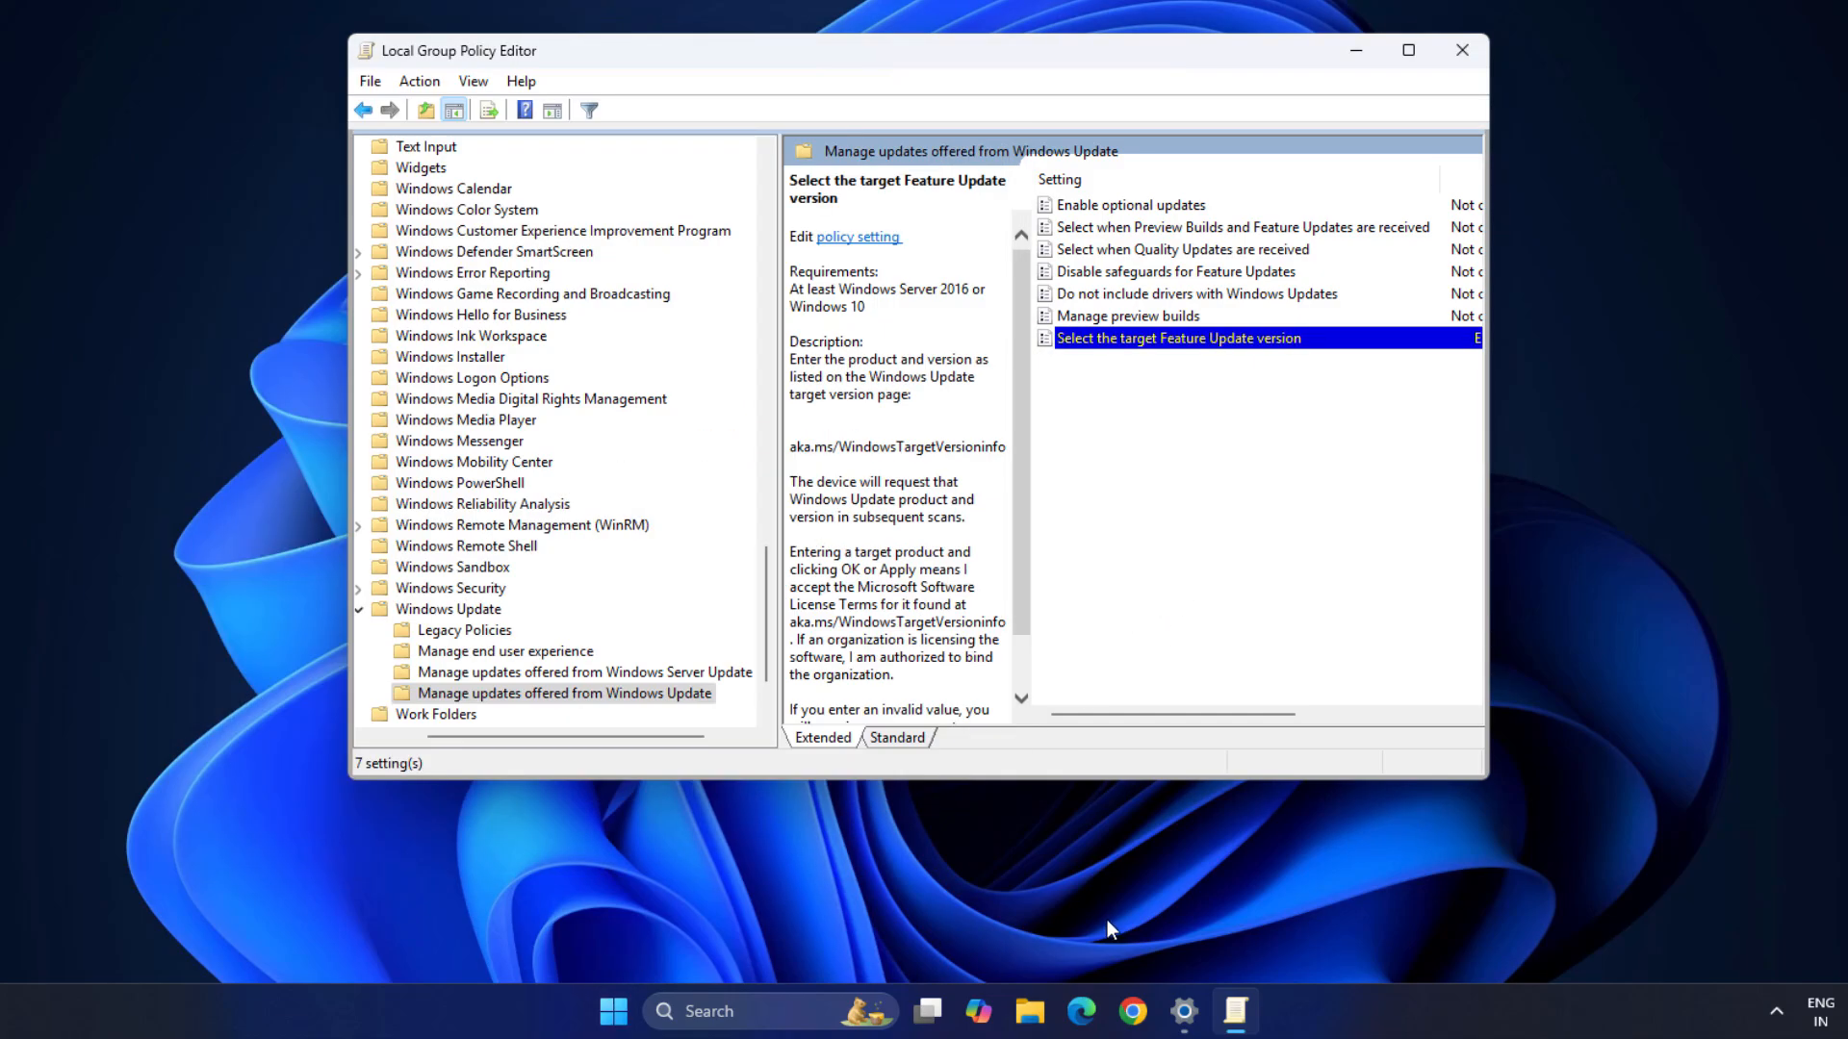
{"action": "mouse_move", "coordinate": [1155, 753]}
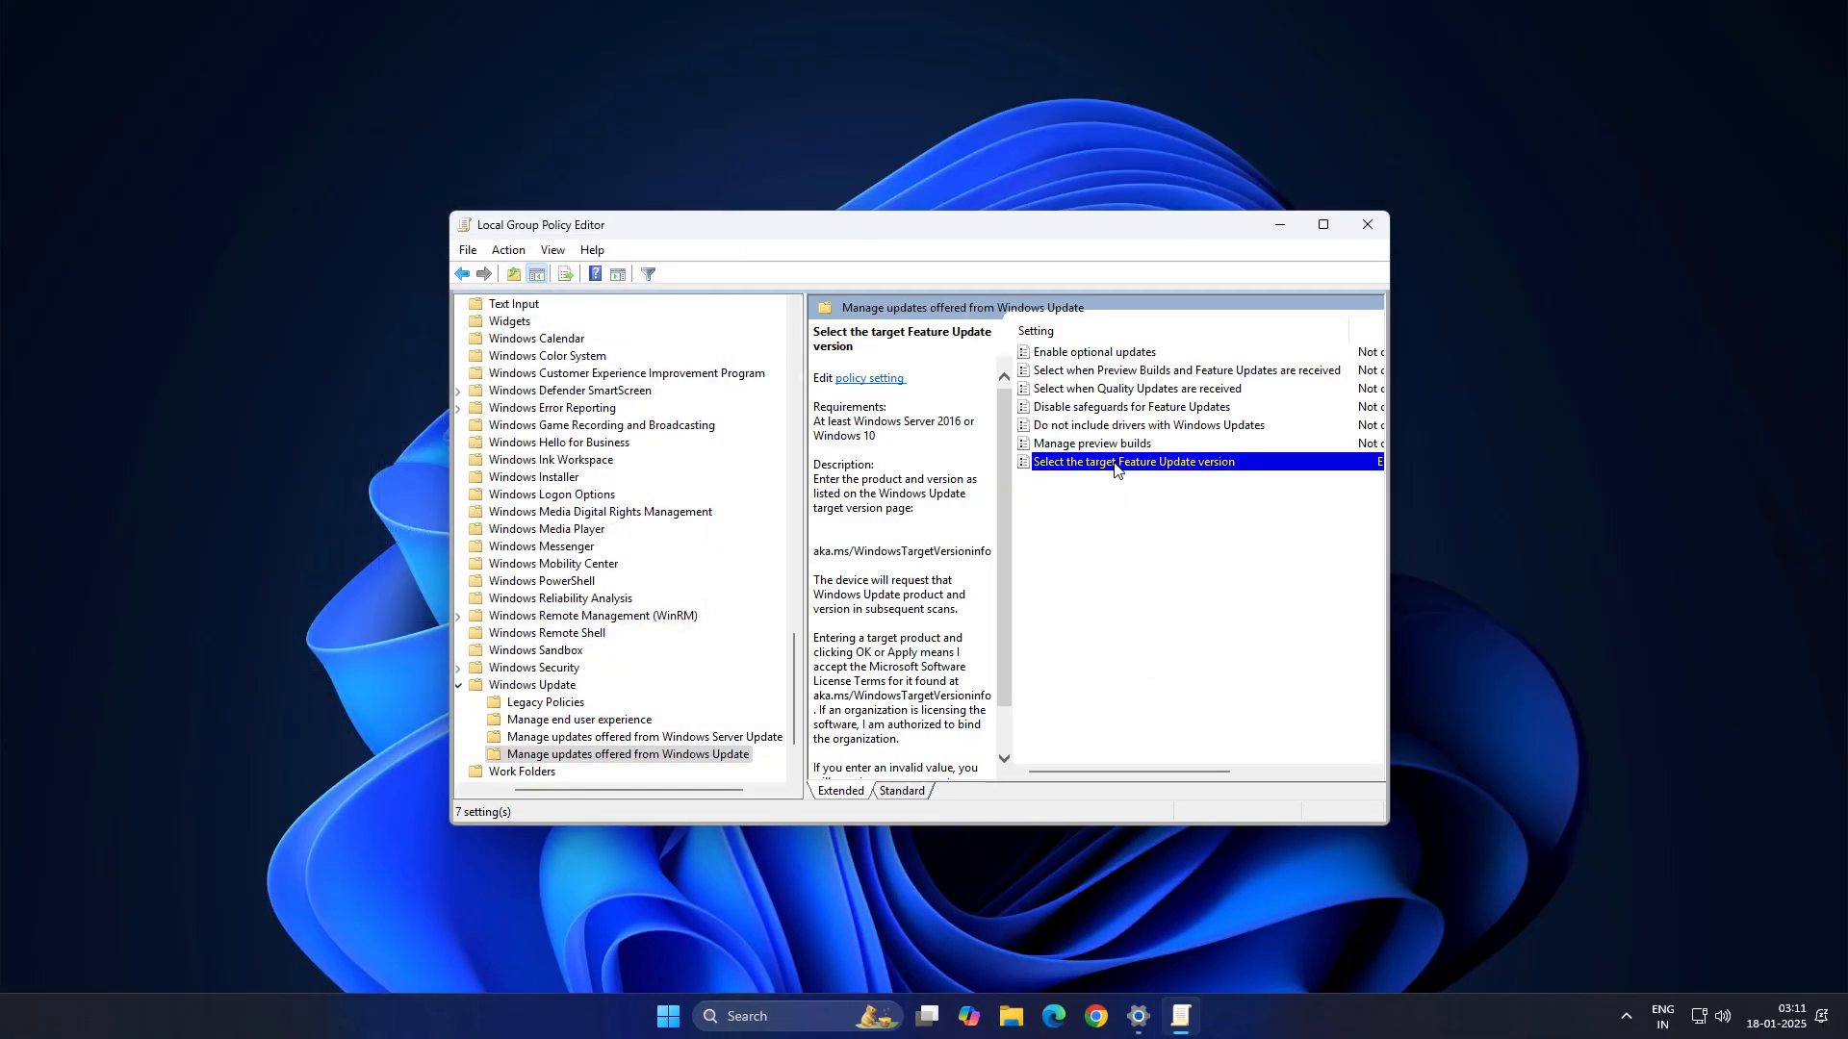
- Set the policy back to Not Configured and put the Group Policy Editor away
{"action": "double_click", "coordinate": [1131, 460]}
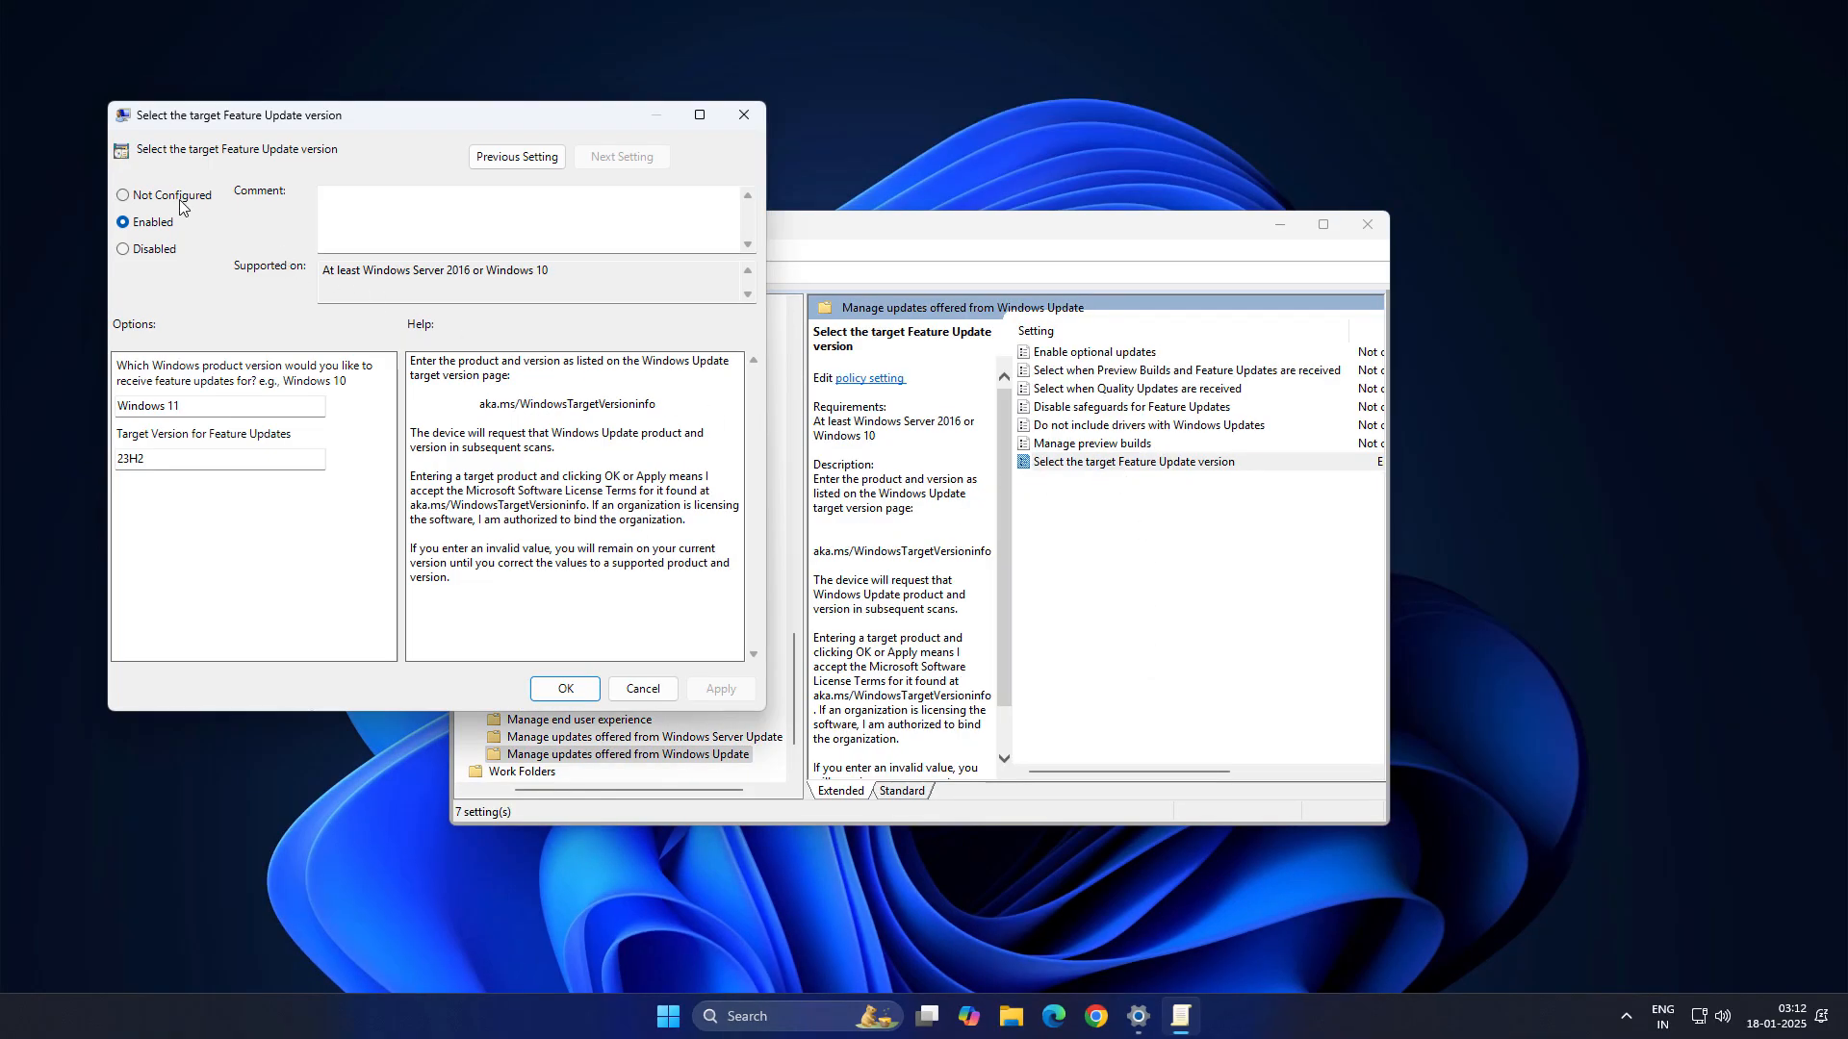
{"action": "left_click", "coordinate": [124, 195]}
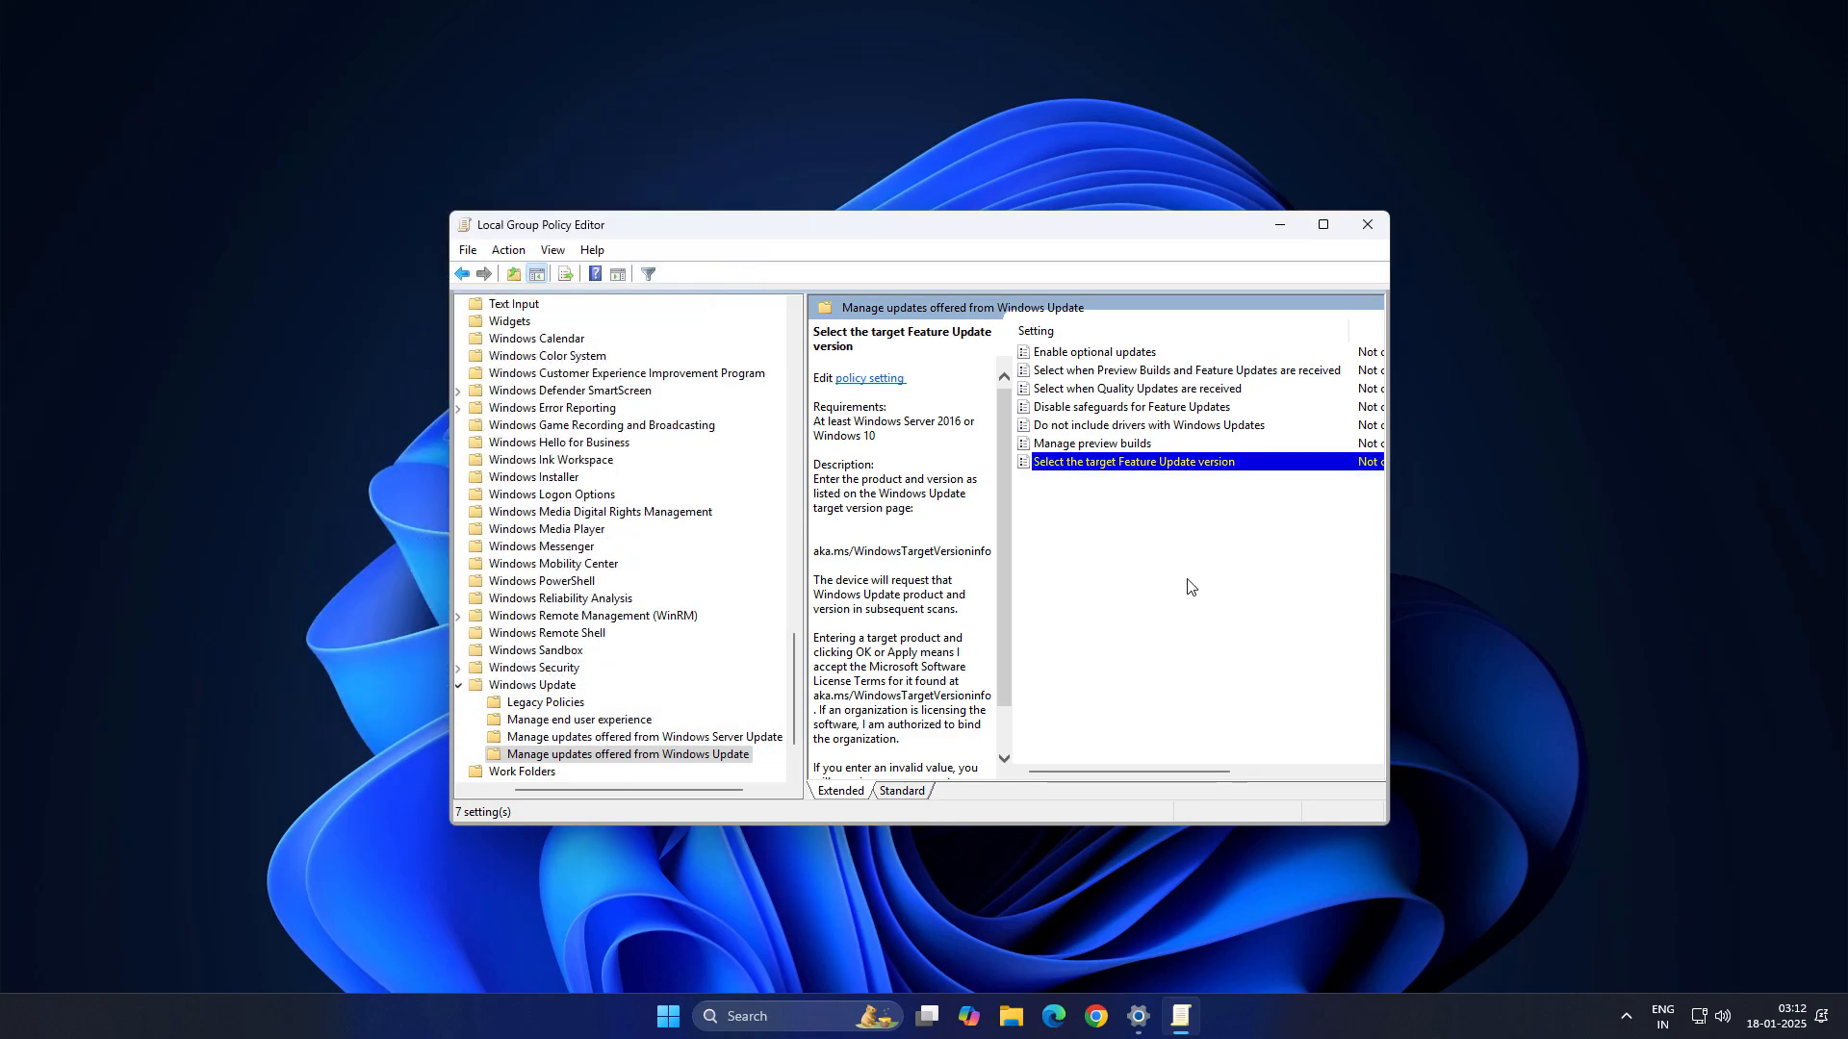
{"action": "left_click", "coordinate": [1367, 223]}
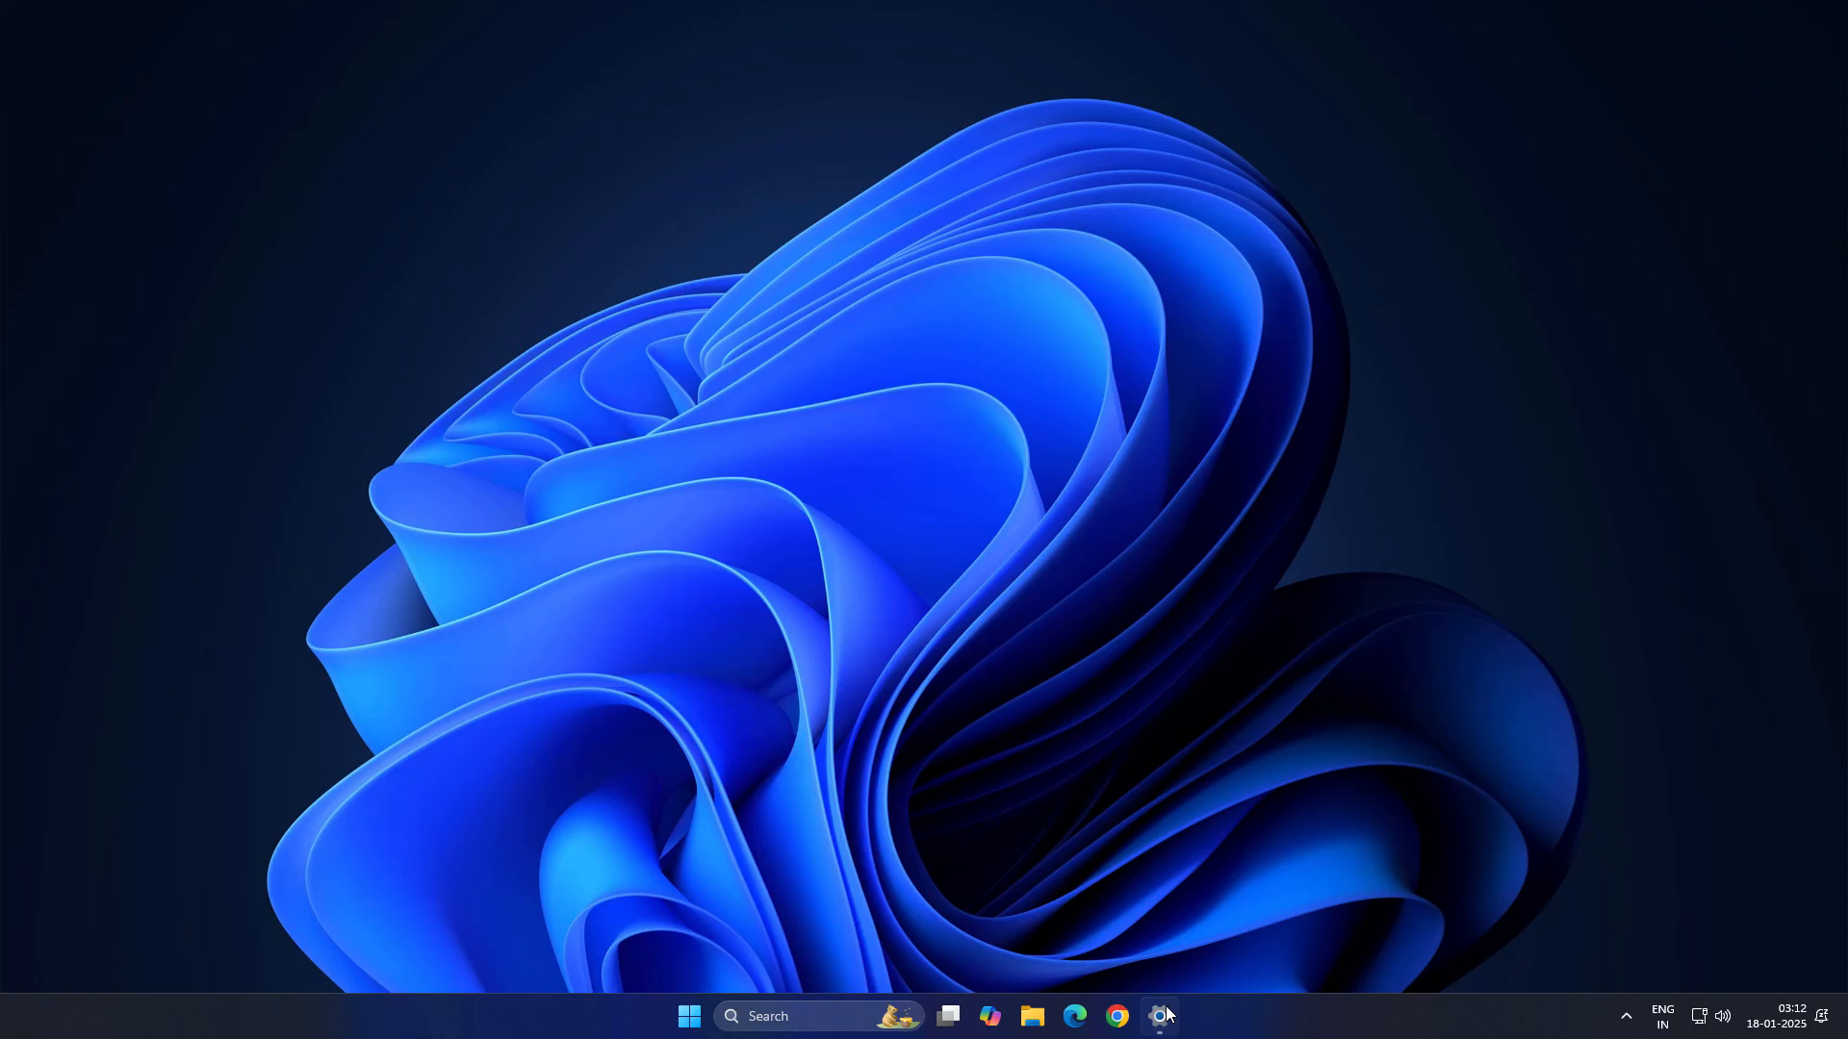
- Restore the Windows Update page showing the two 2025-01 cumulative updates in progress
{"action": "left_click", "coordinate": [1159, 1016]}
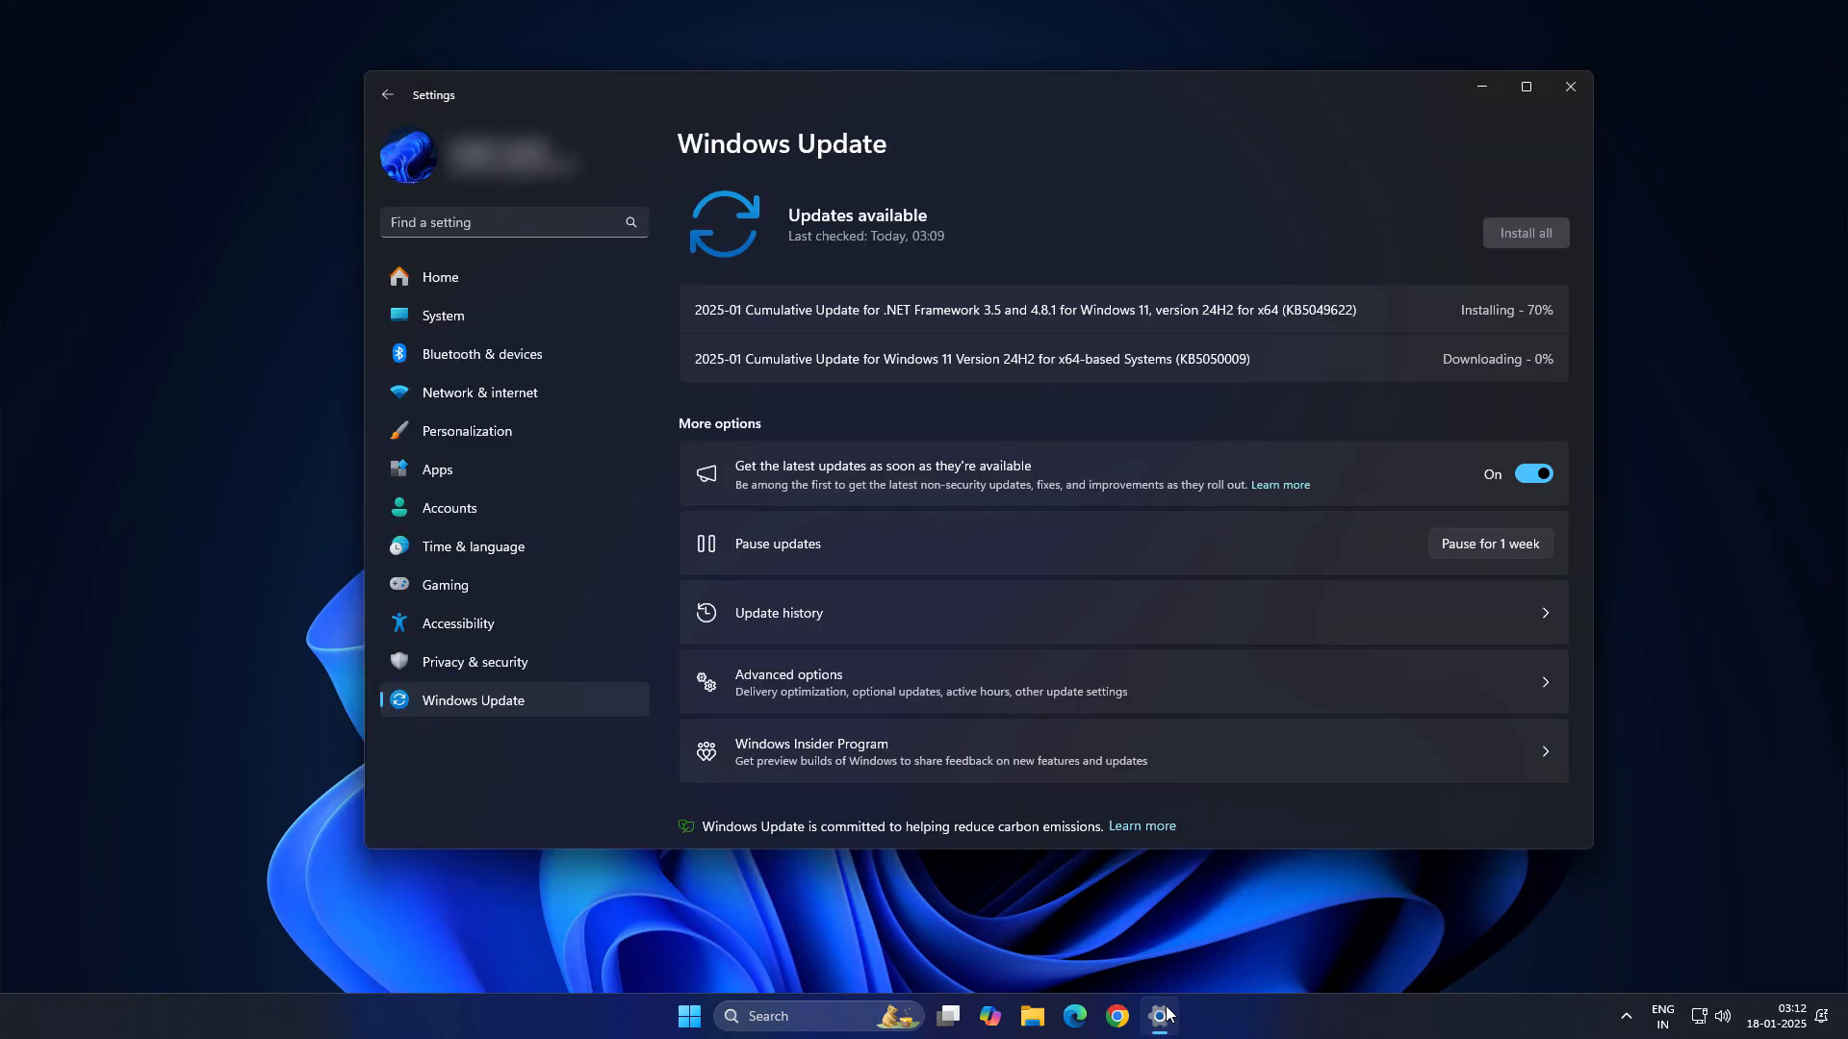
{"action": "mouse_move", "coordinate": [1197, 826]}
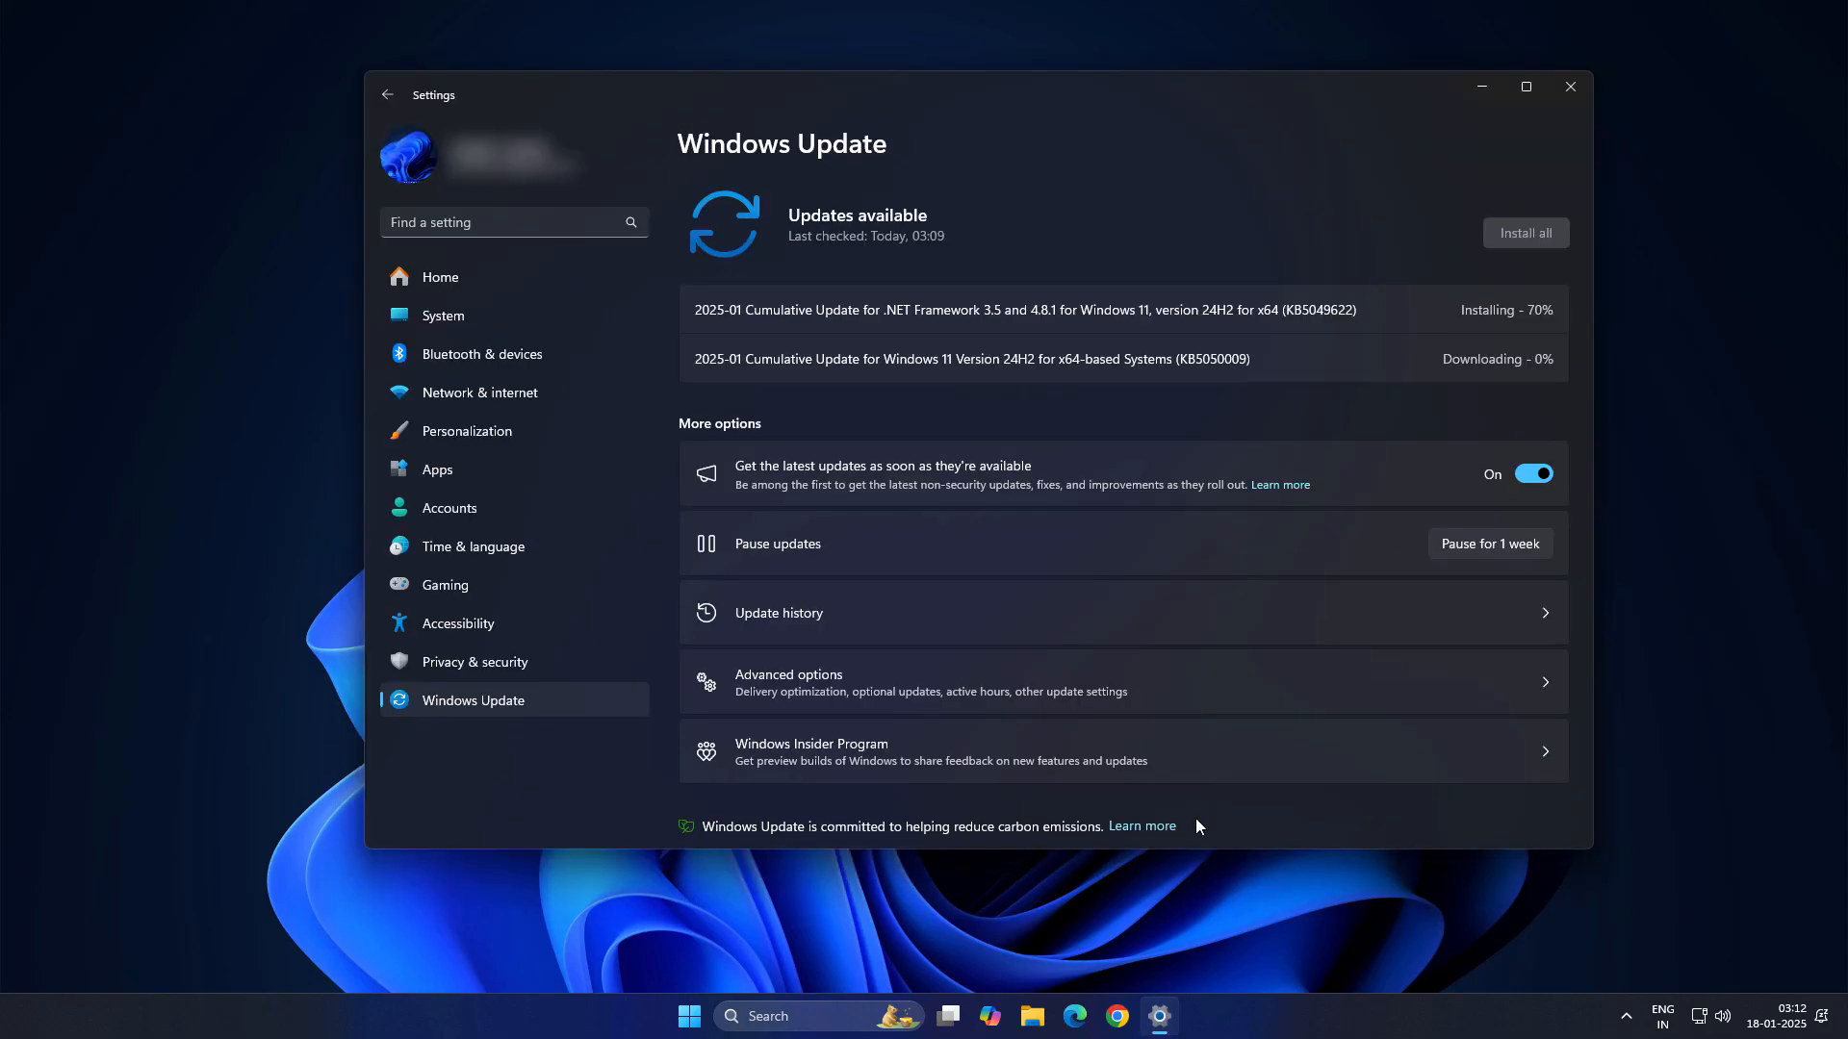